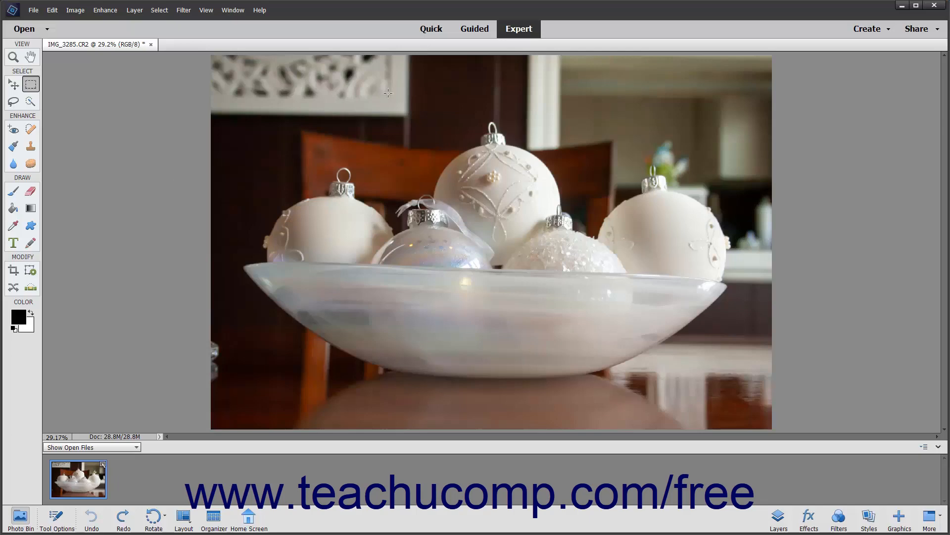
# - Show the File menu and review its commands, including Open Recently Edited File
pyautogui.click(518, 29)
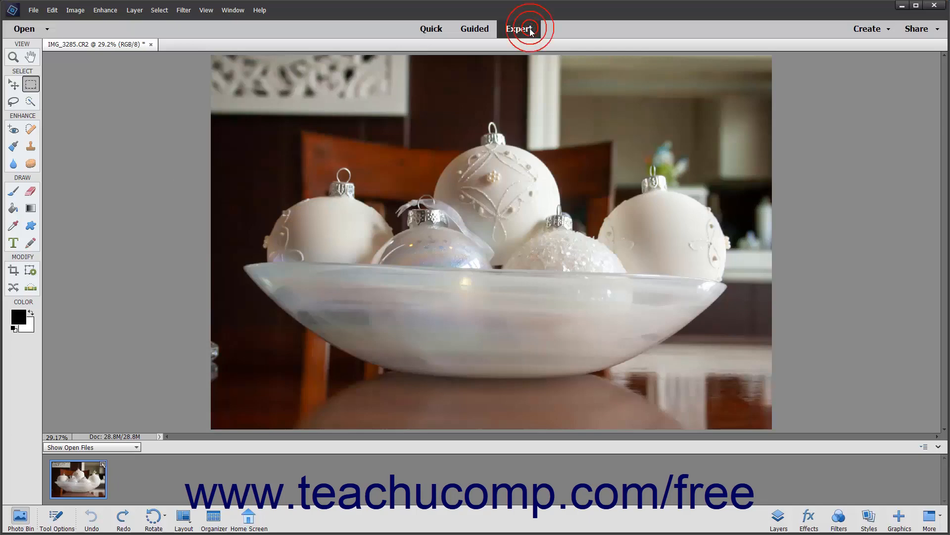
pyautogui.click(518, 29)
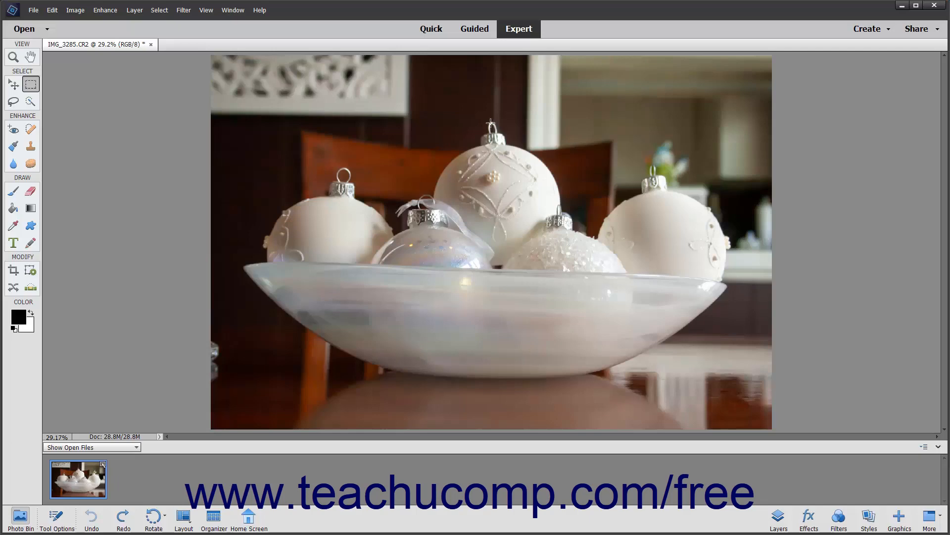
pyautogui.moveTo(475, 113)
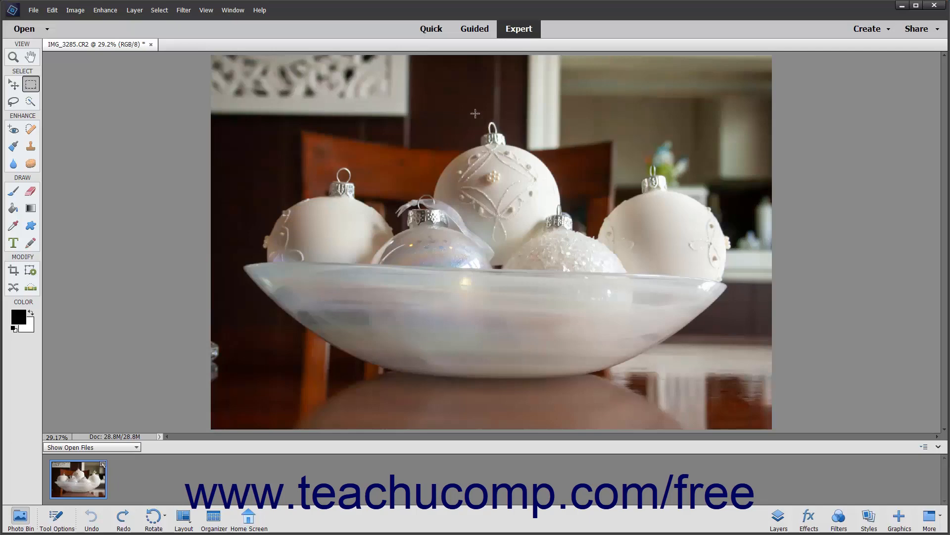
pyautogui.click(260, 10)
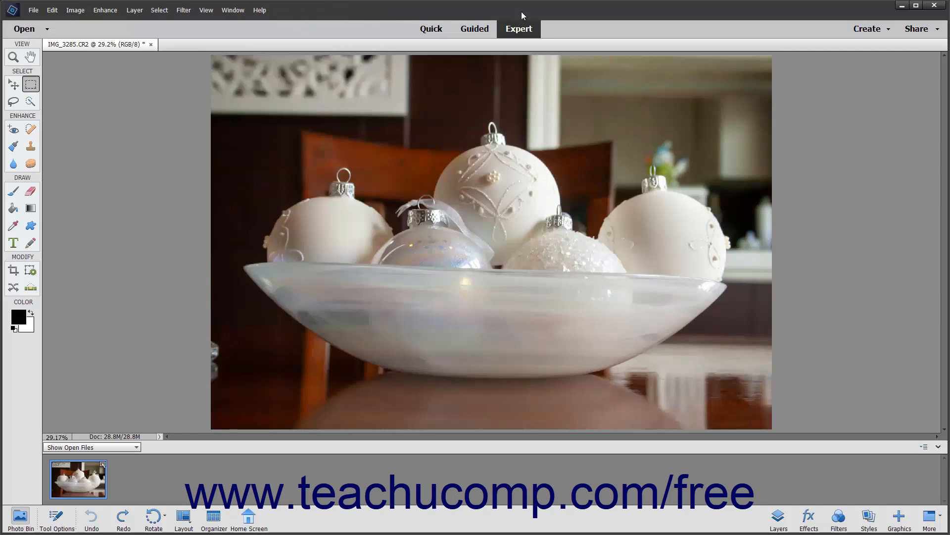
pyautogui.moveTo(882, 11)
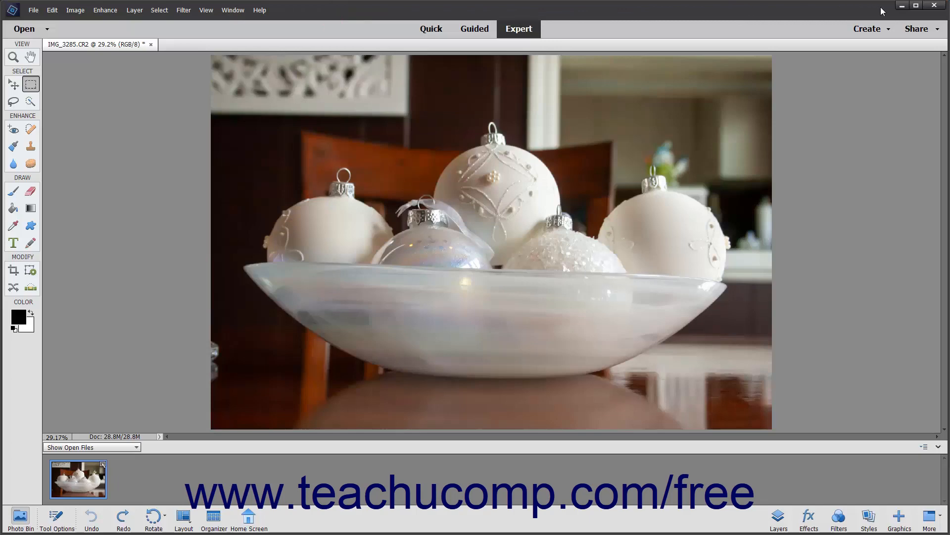
pyautogui.moveTo(902, 7)
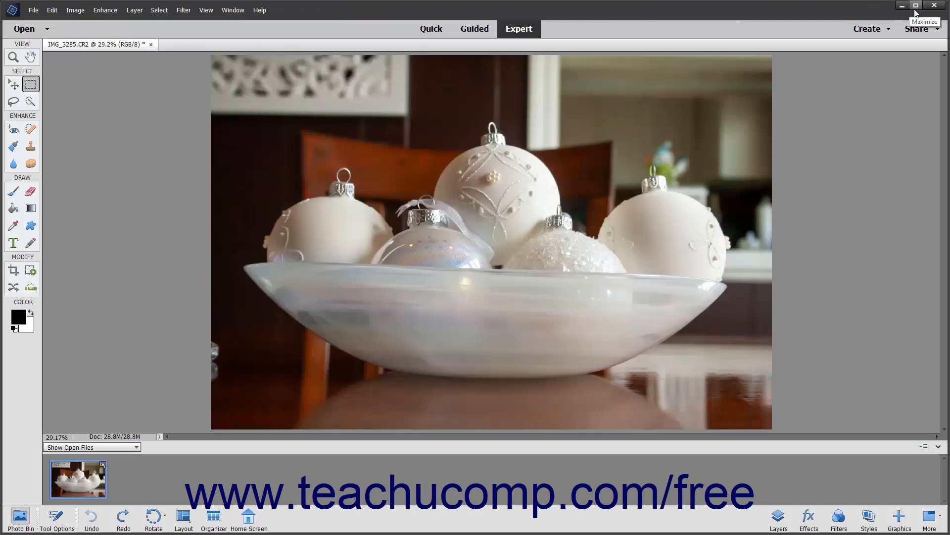
pyautogui.moveTo(935, 6)
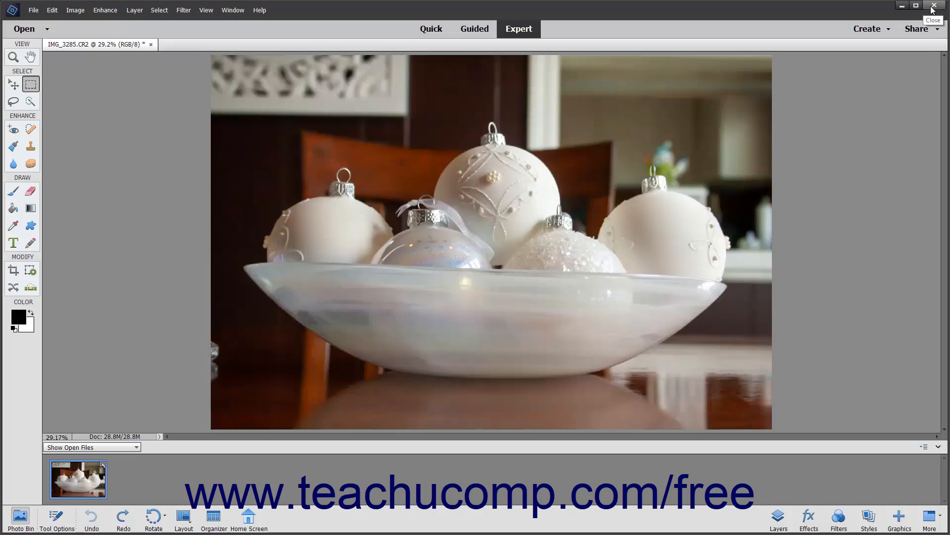
pyautogui.moveTo(921, 11)
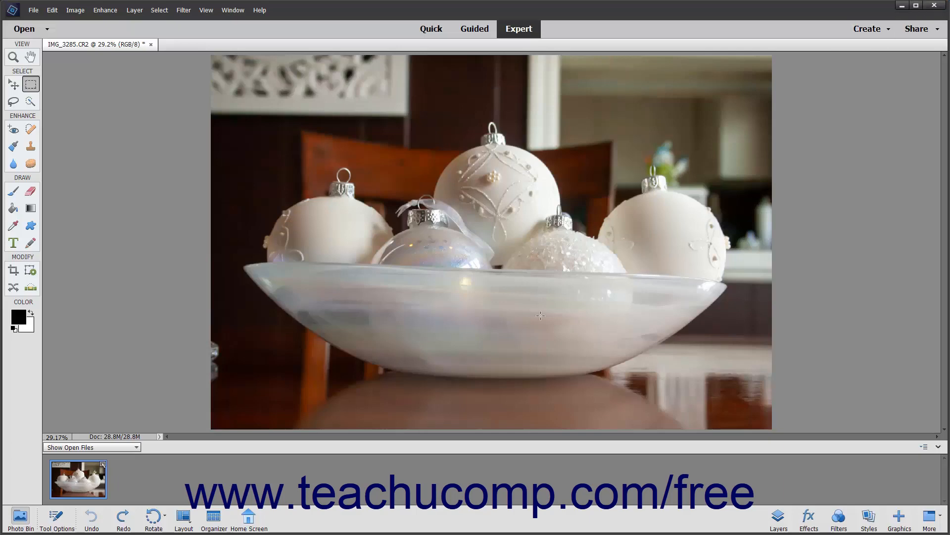
pyautogui.moveTo(546, 248)
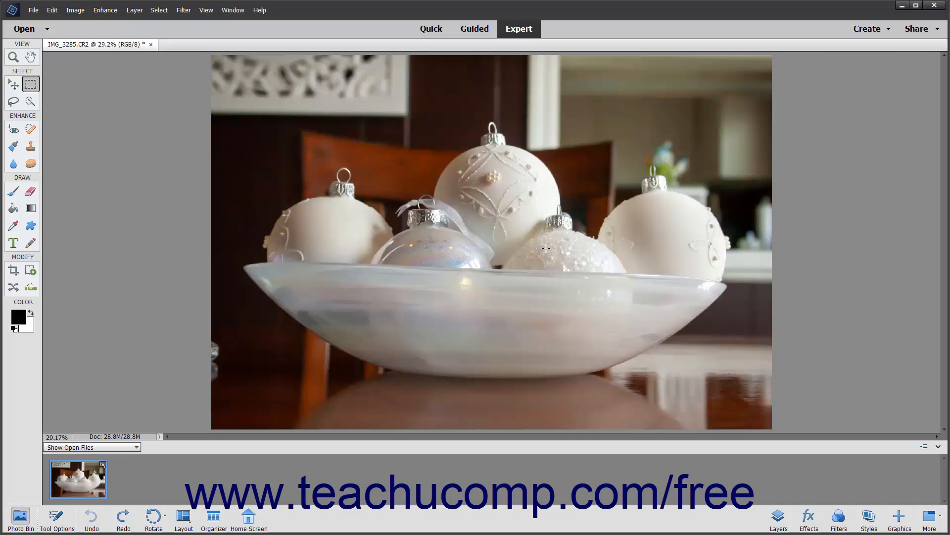
pyautogui.moveTo(179, 137)
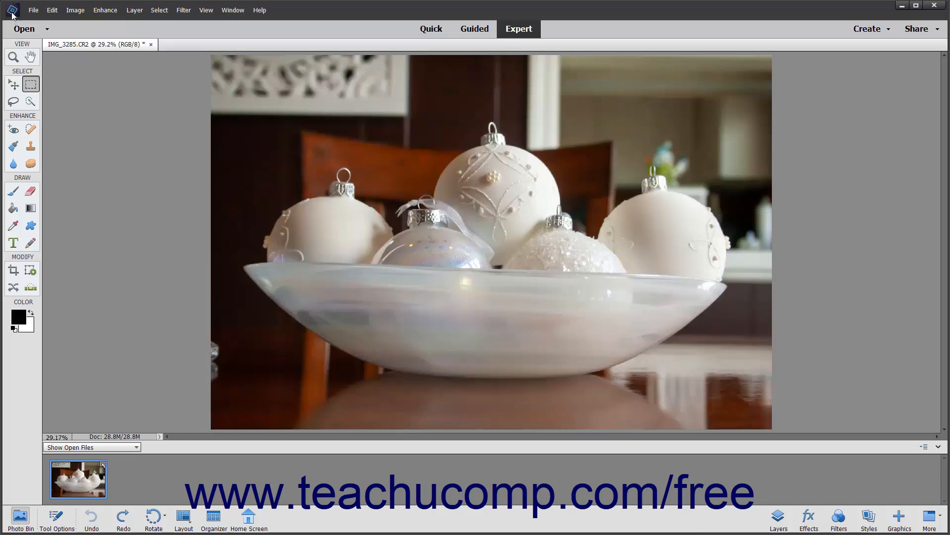
pyautogui.click(11, 10)
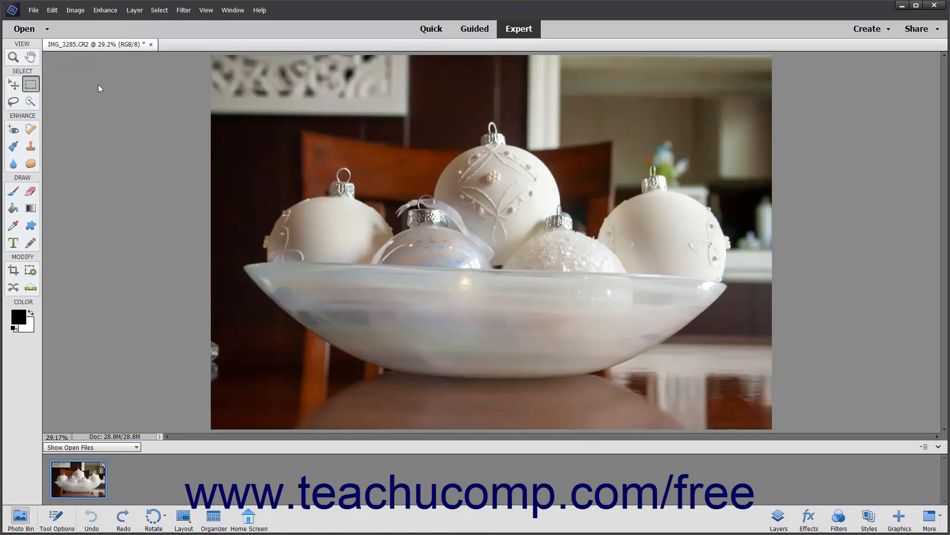
pyautogui.moveTo(64, 18)
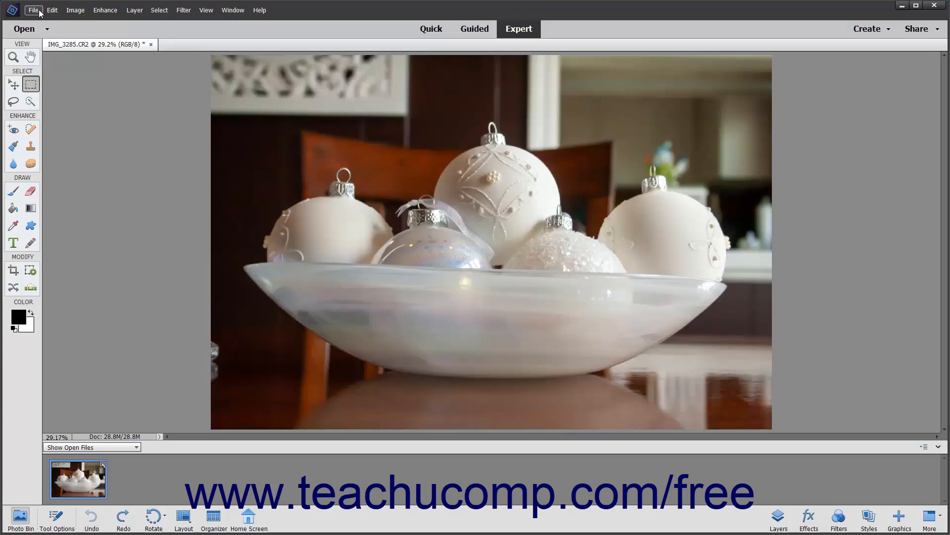
pyautogui.click(33, 9)
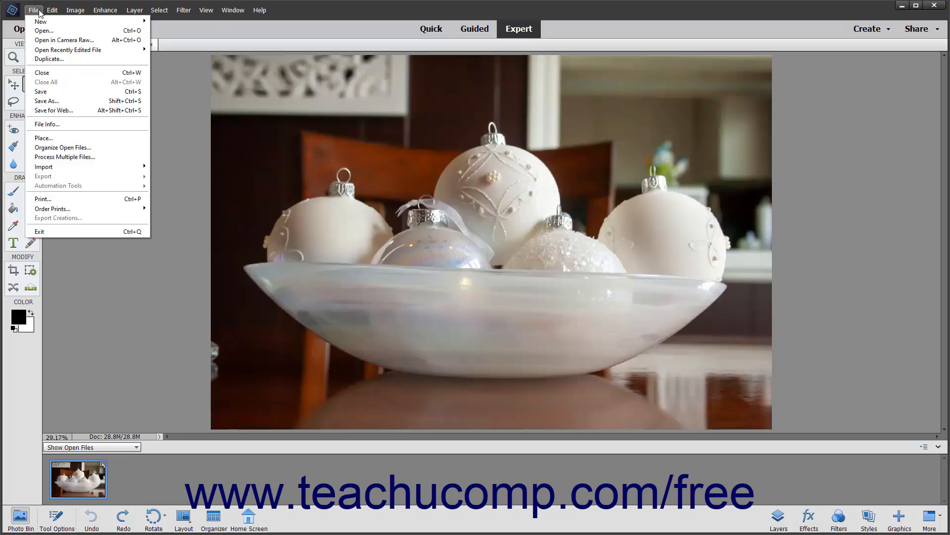
pyautogui.moveTo(43, 137)
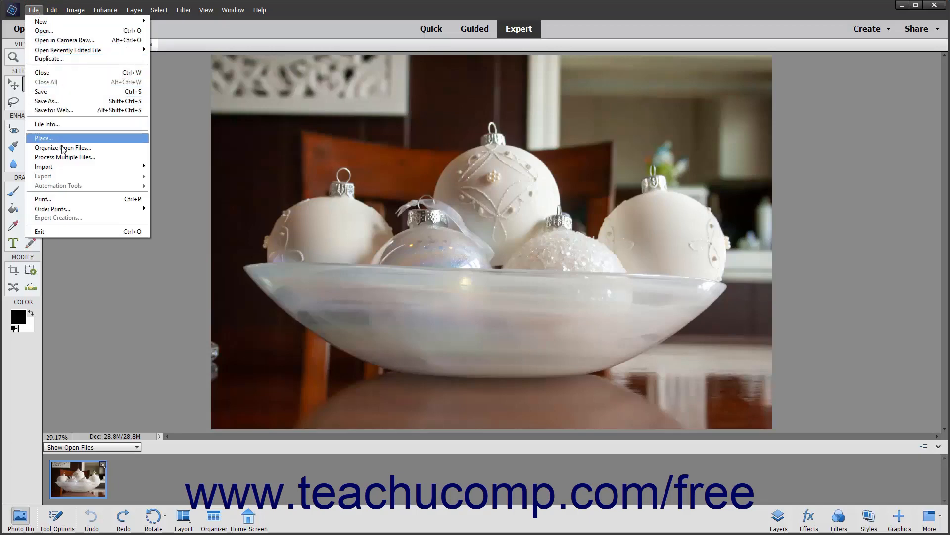
pyautogui.moveTo(76, 119)
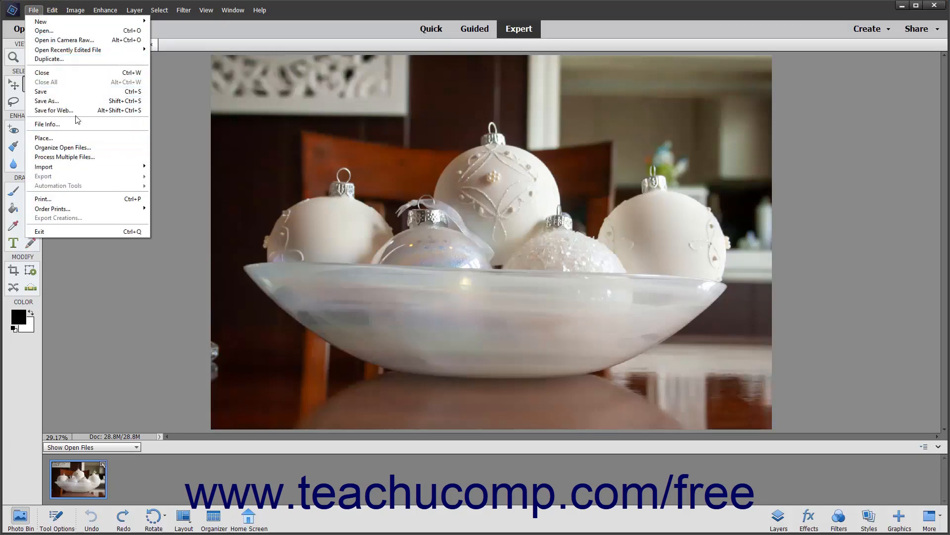
pyautogui.moveTo(54, 72)
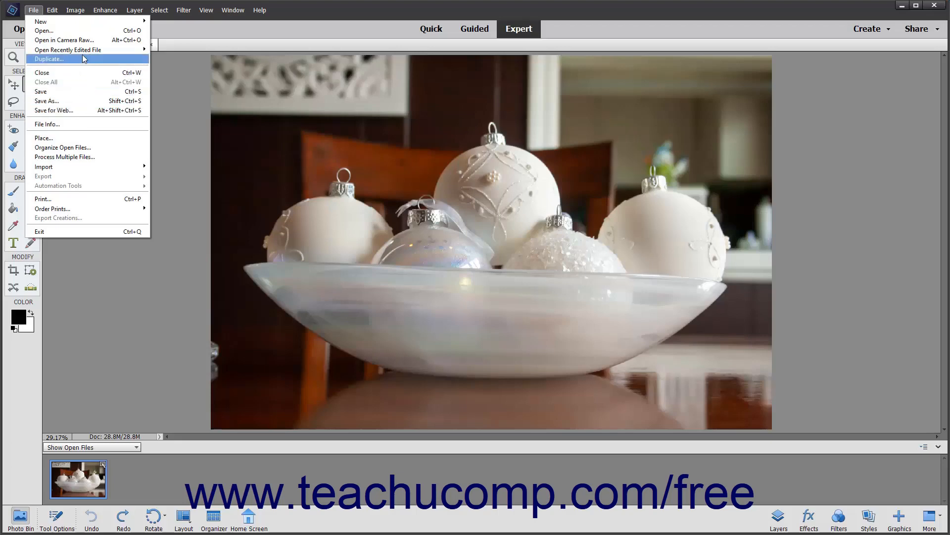
pyautogui.moveTo(68, 49)
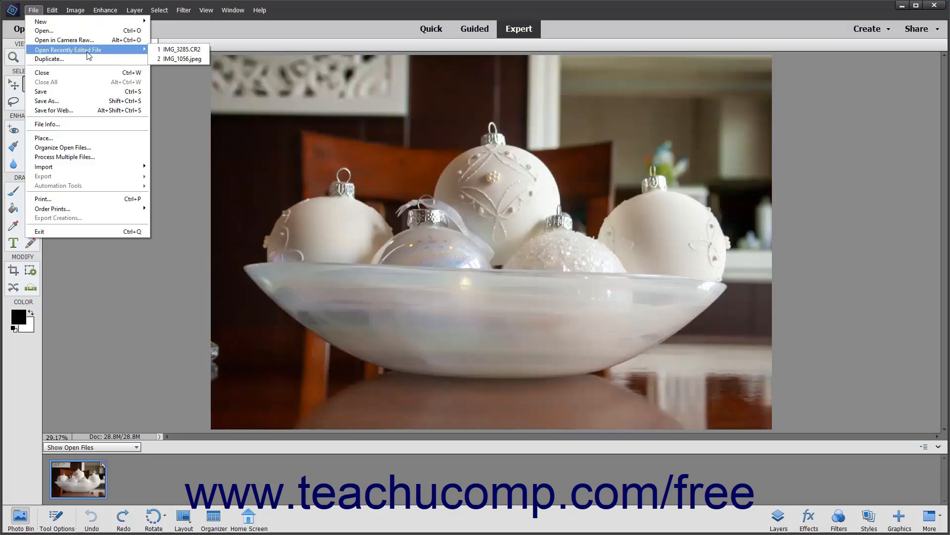
pyautogui.moveTo(44, 30)
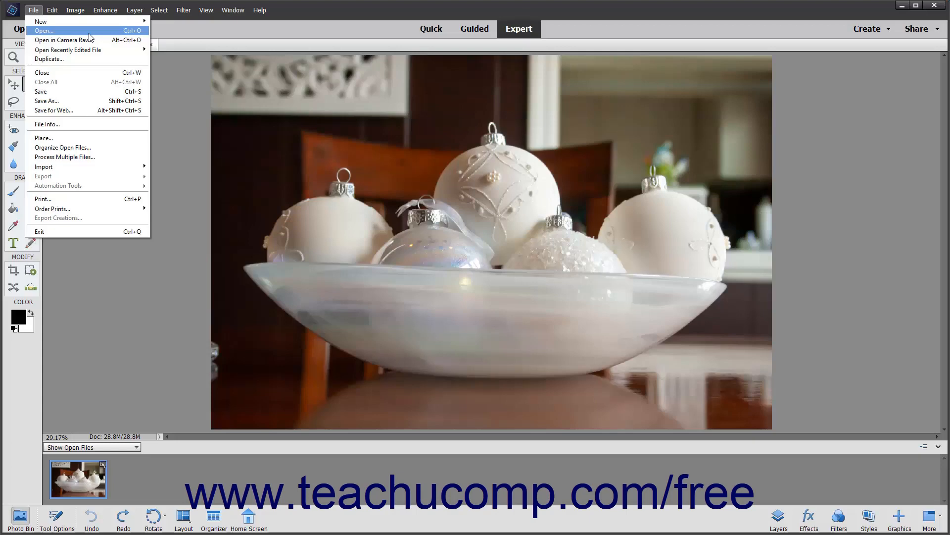
# - Bring up the File > Open dialog, then cancel it without opening a file
pyautogui.click(43, 30)
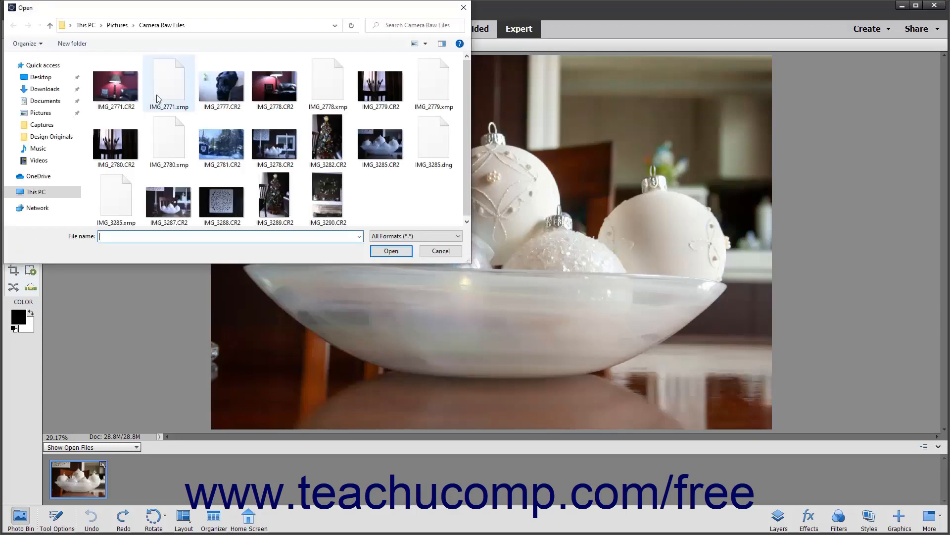
pyautogui.moveTo(168, 82)
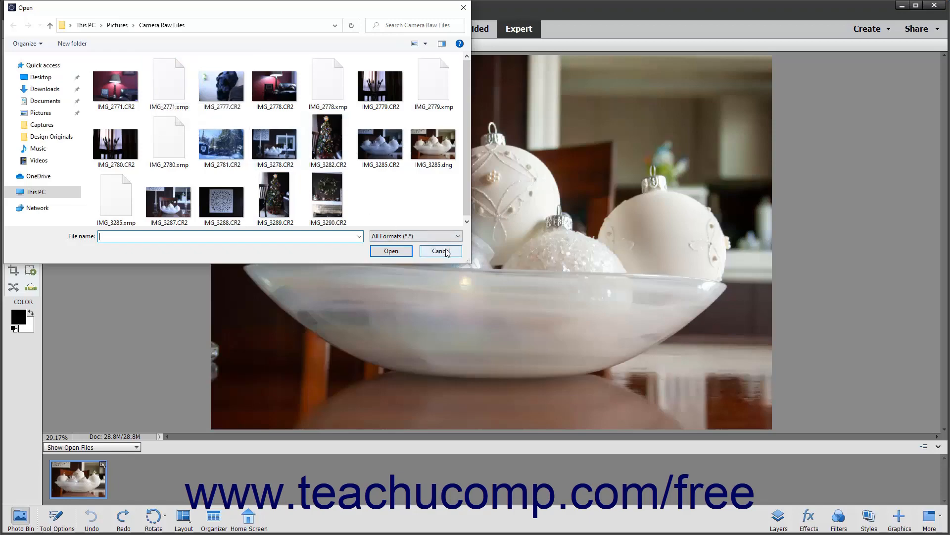
pyautogui.click(439, 251)
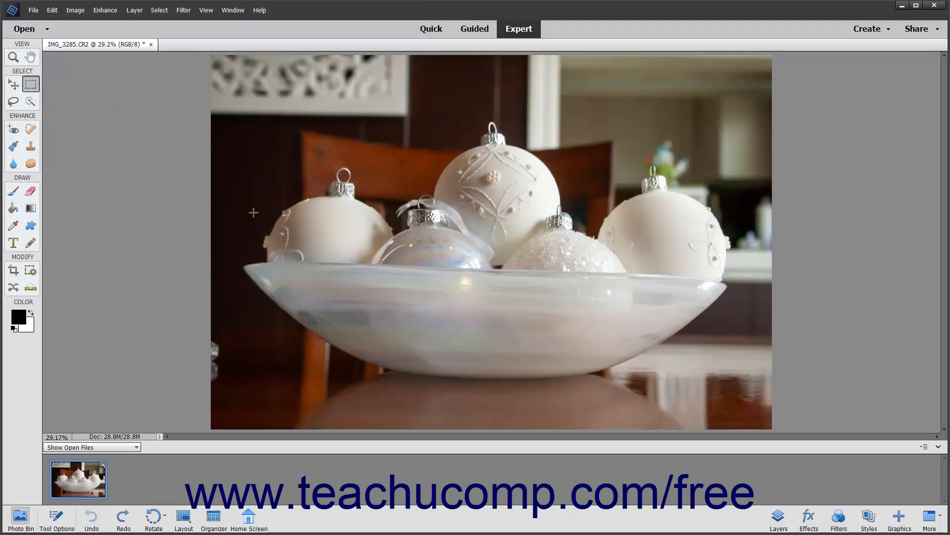
pyautogui.moveTo(185, 187)
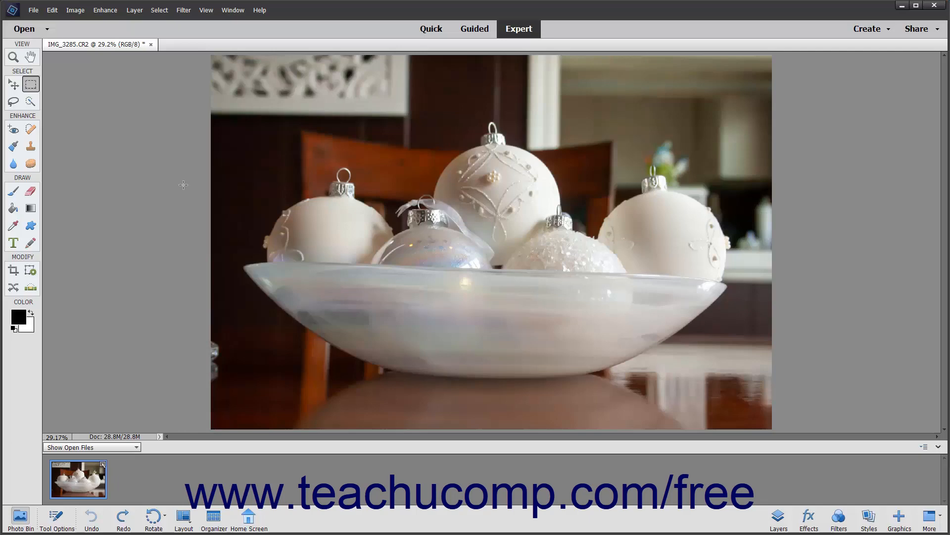
pyautogui.moveTo(182, 184)
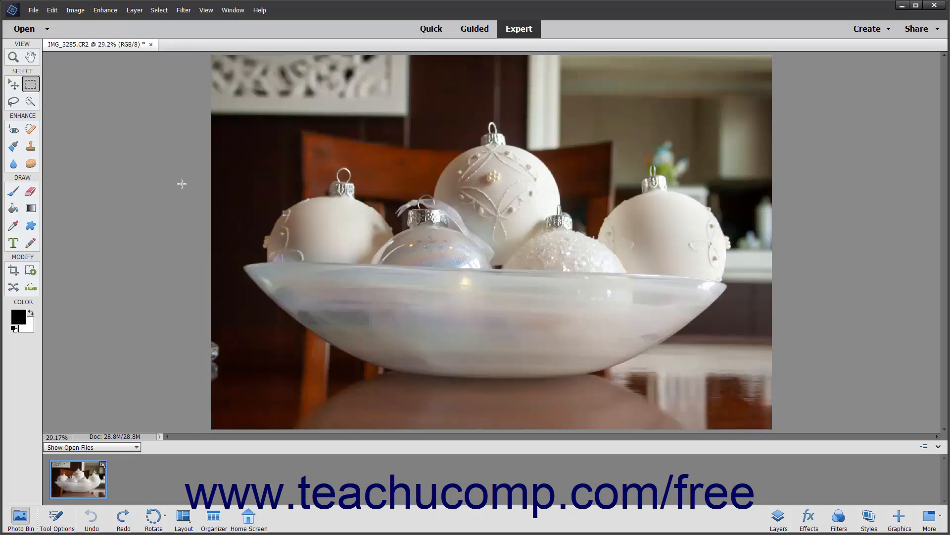
pyautogui.moveTo(168, 171)
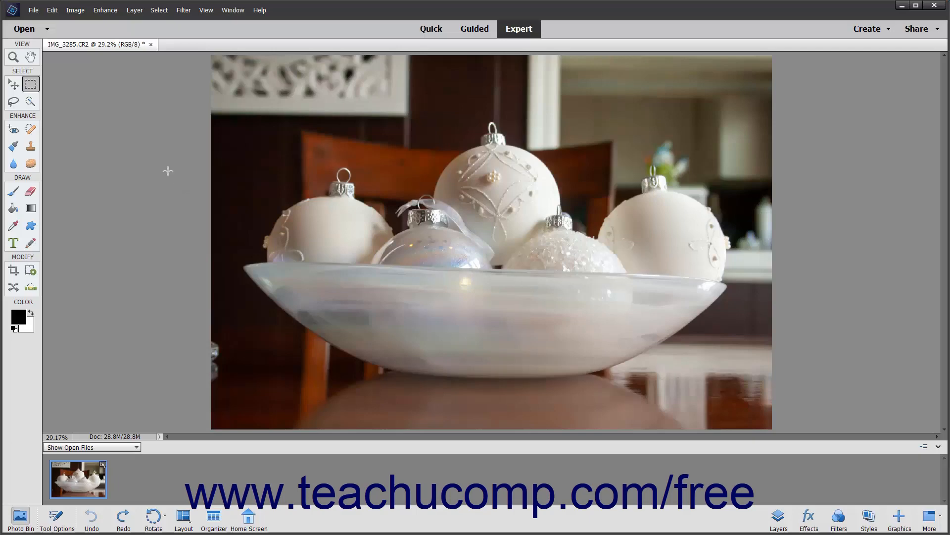
# - Close and reopen the File menu, then switch over to the Window menu
pyautogui.click(33, 10)
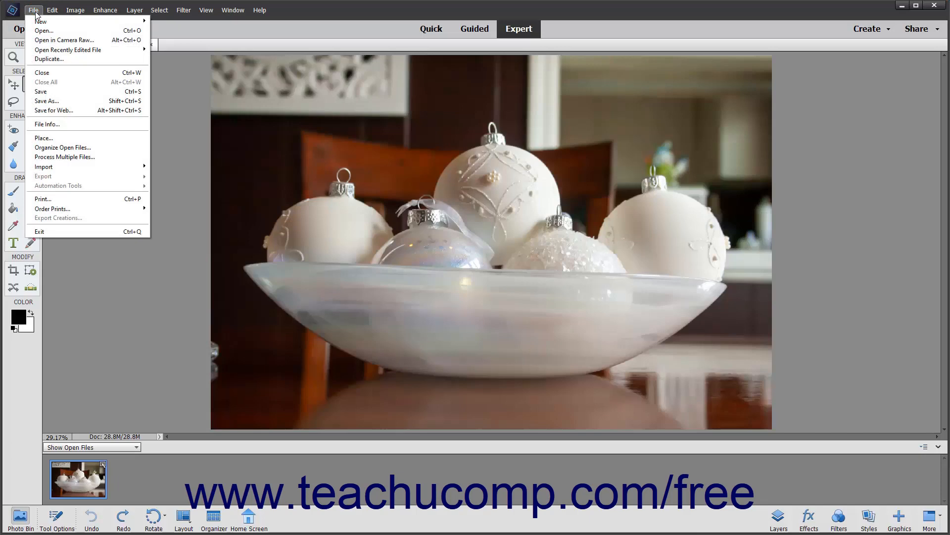
pyautogui.moveTo(44, 30)
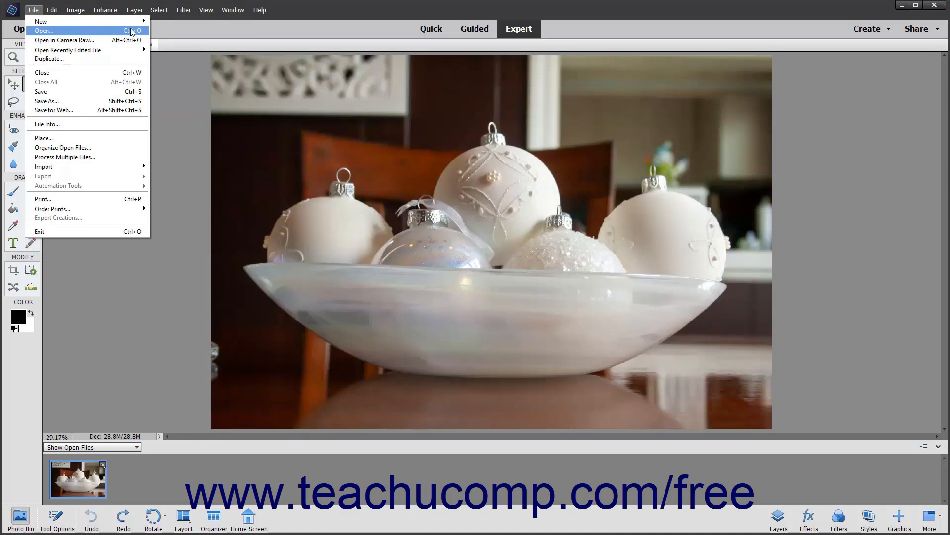
pyautogui.moveTo(124, 32)
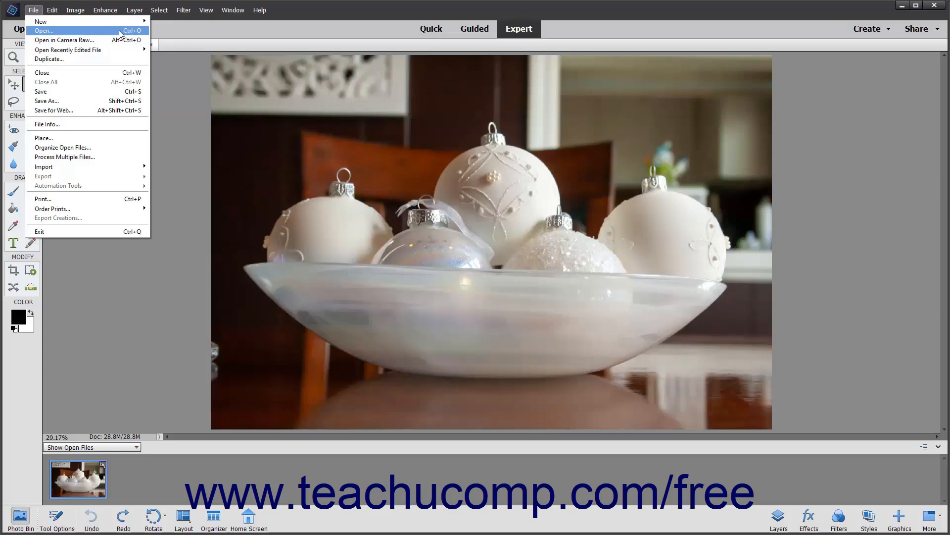
pyautogui.moveTo(131, 36)
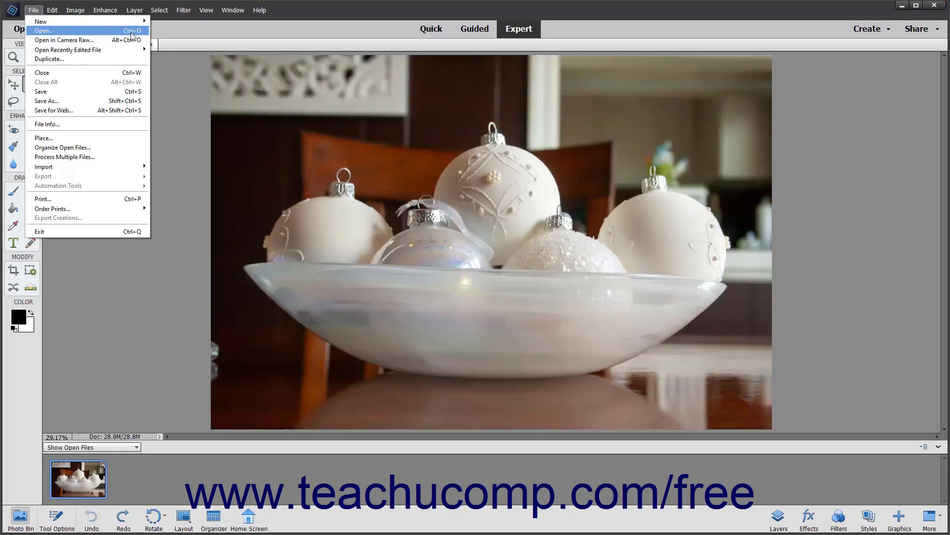
pyautogui.moveTo(167, 108)
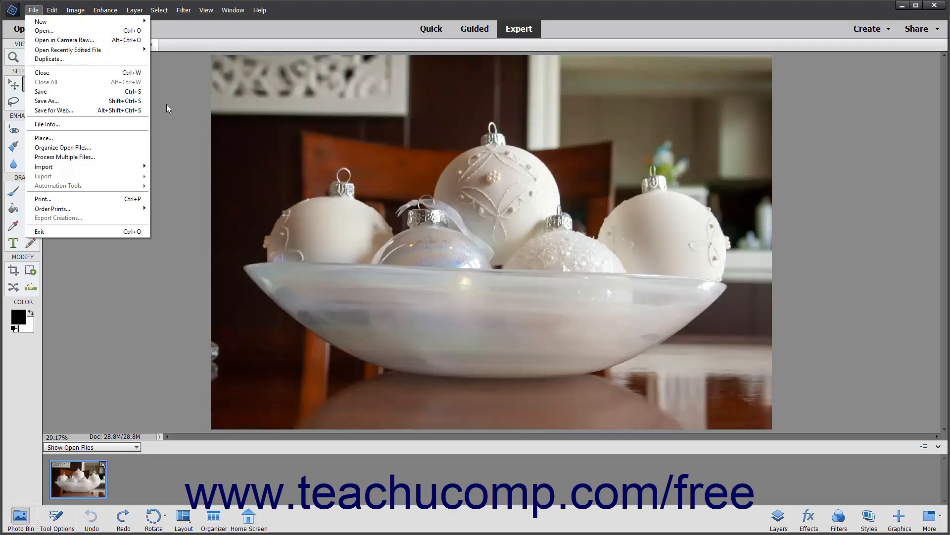
pyautogui.click(167, 108)
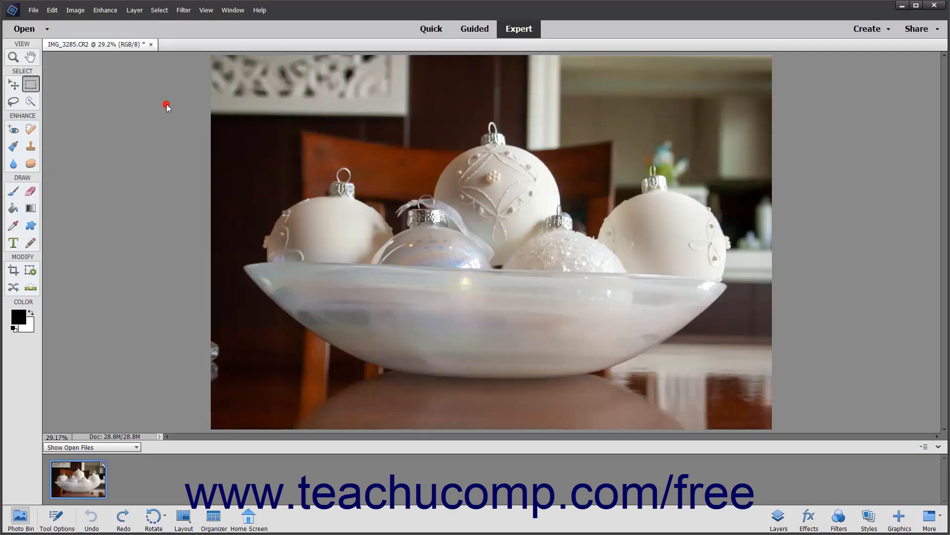
pyautogui.click(24, 29)
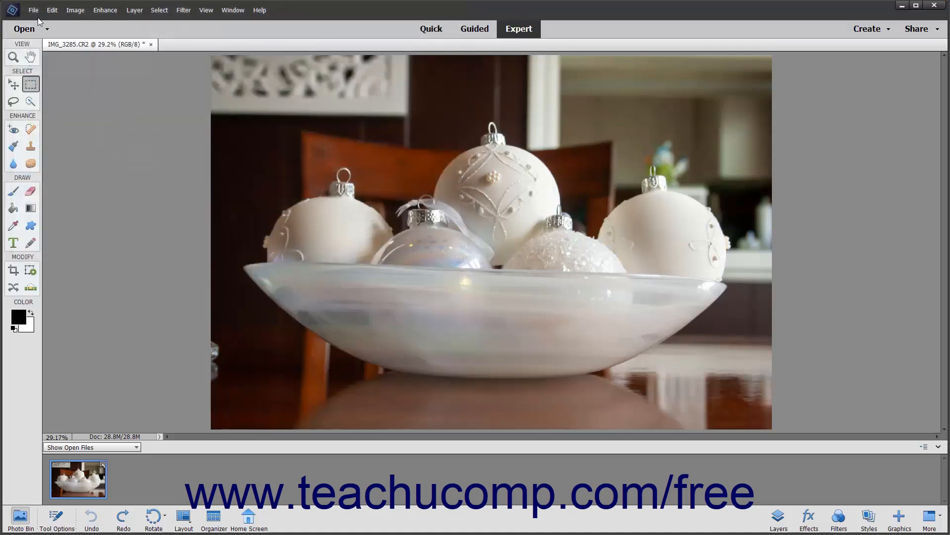
pyautogui.click(33, 10)
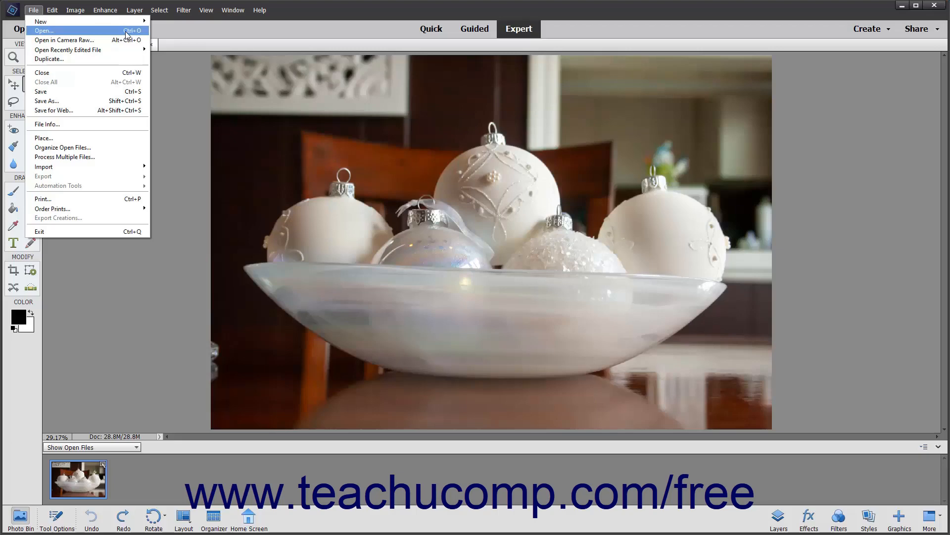
pyautogui.click(233, 10)
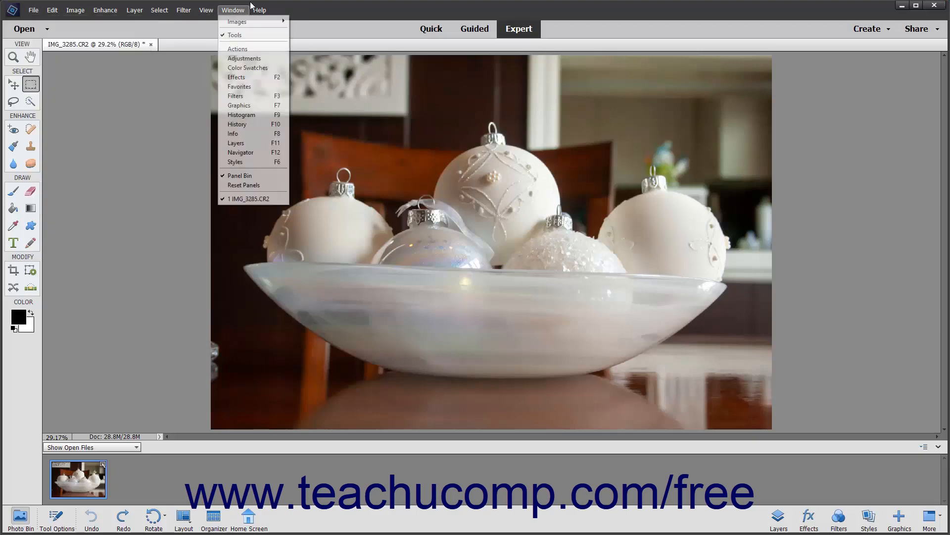
# - Dismiss the Window menu and point out the Open button and mode tabs
pyautogui.click(303, 30)
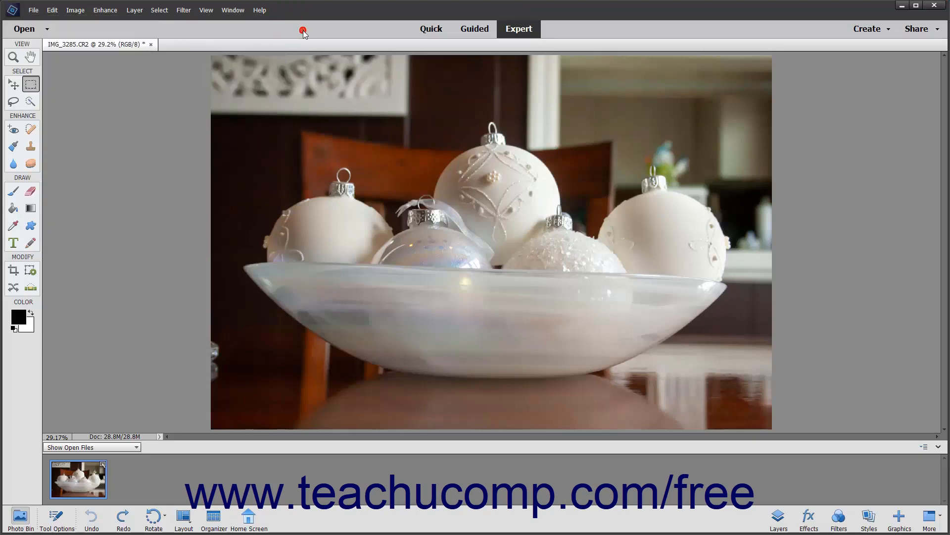
pyautogui.moveTo(23, 29)
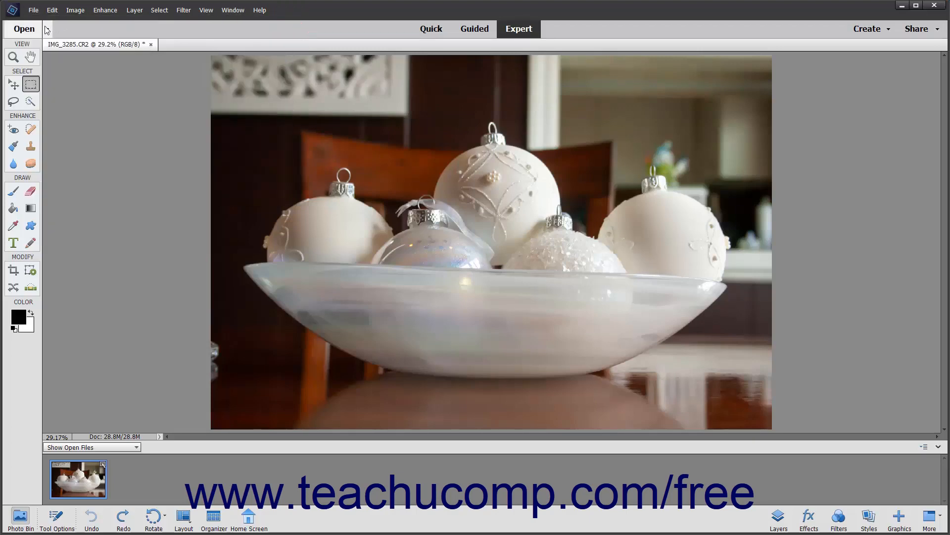
pyautogui.click(23, 29)
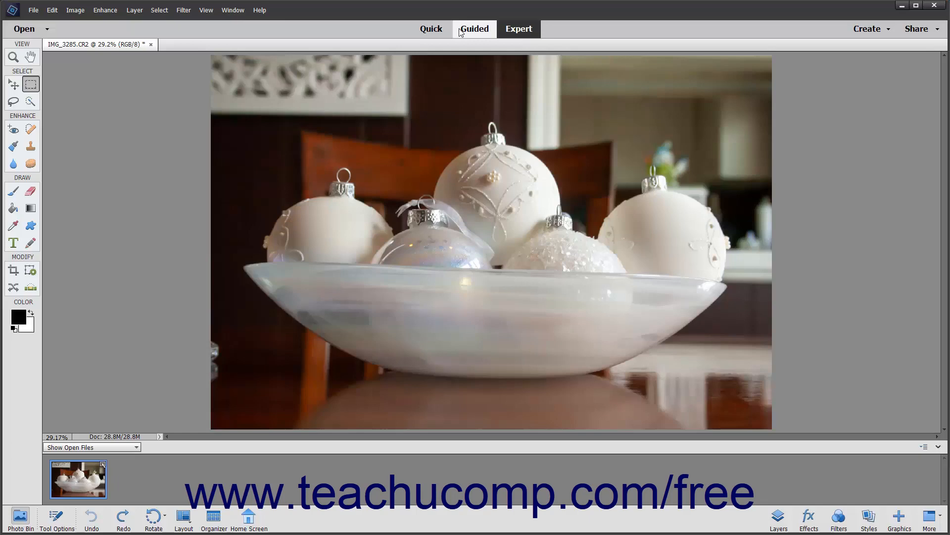
pyautogui.click(518, 29)
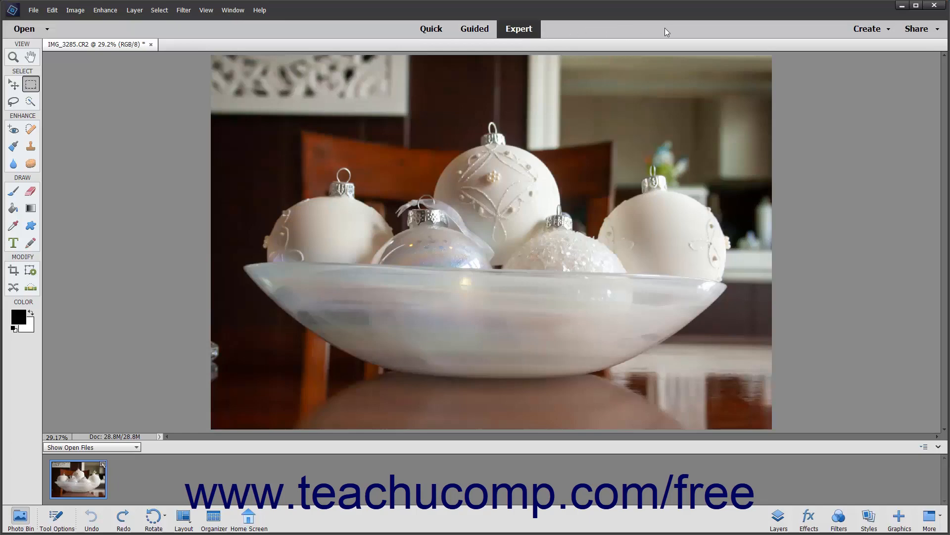
pyautogui.click(868, 29)
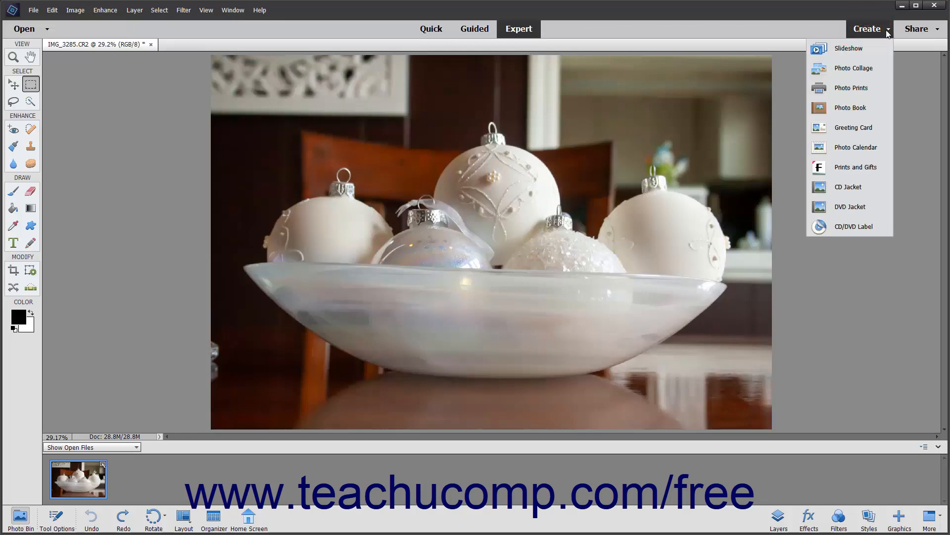
pyautogui.click(918, 28)
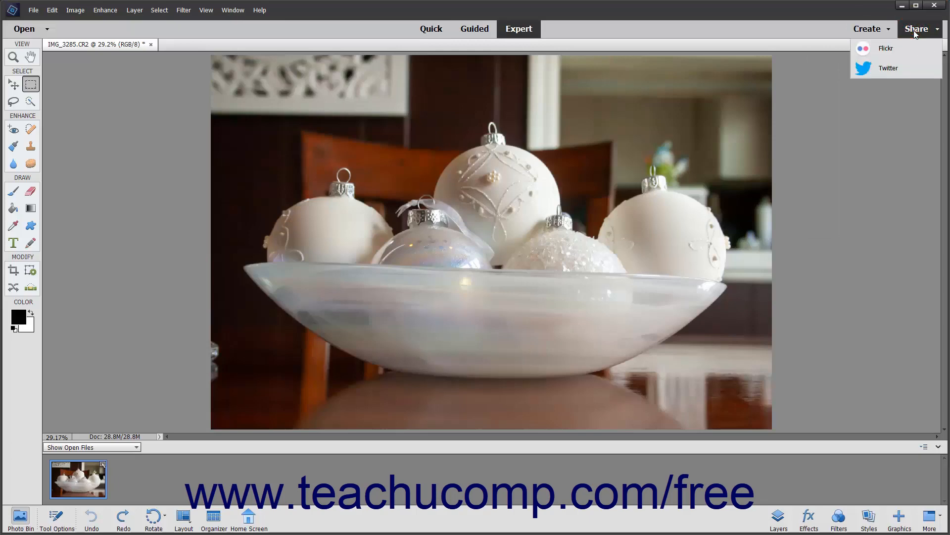
pyautogui.moveTo(784, 32)
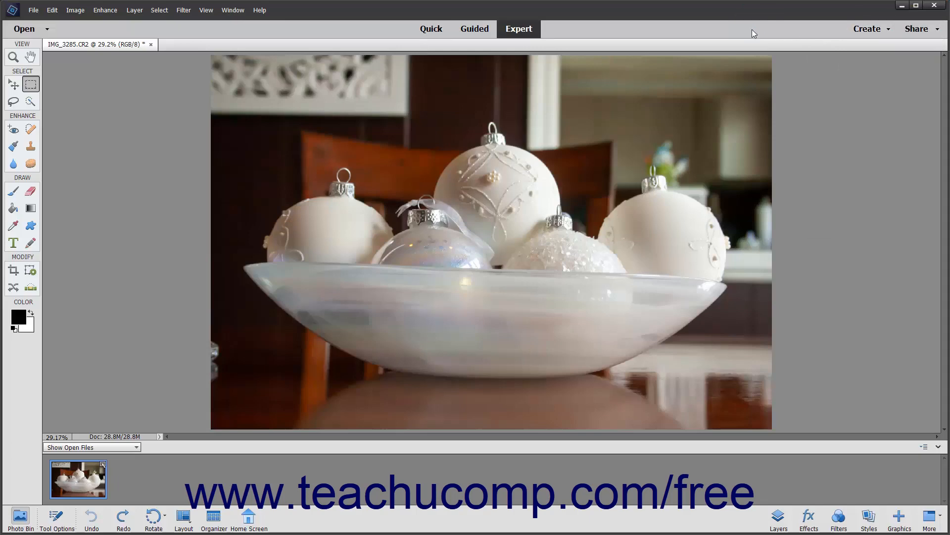
pyautogui.moveTo(678, 200)
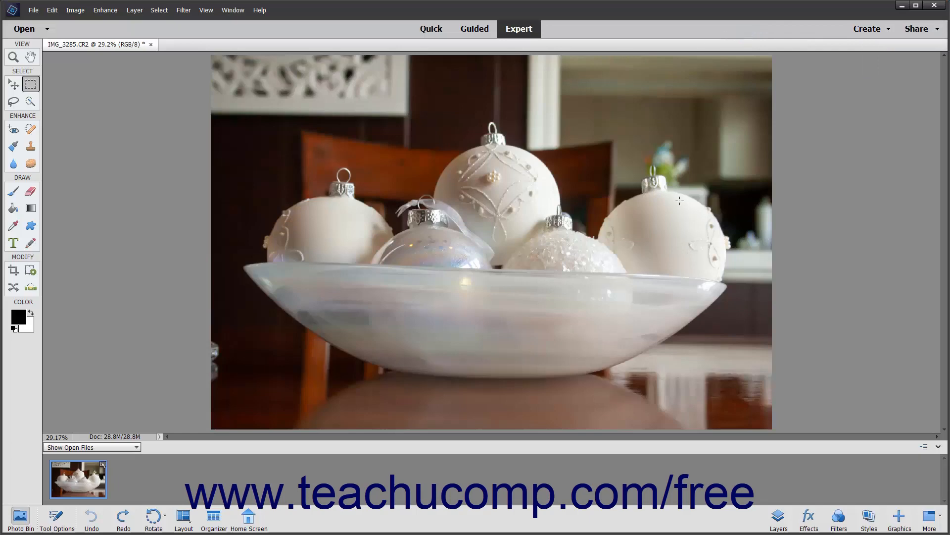
pyautogui.moveTo(462, 183)
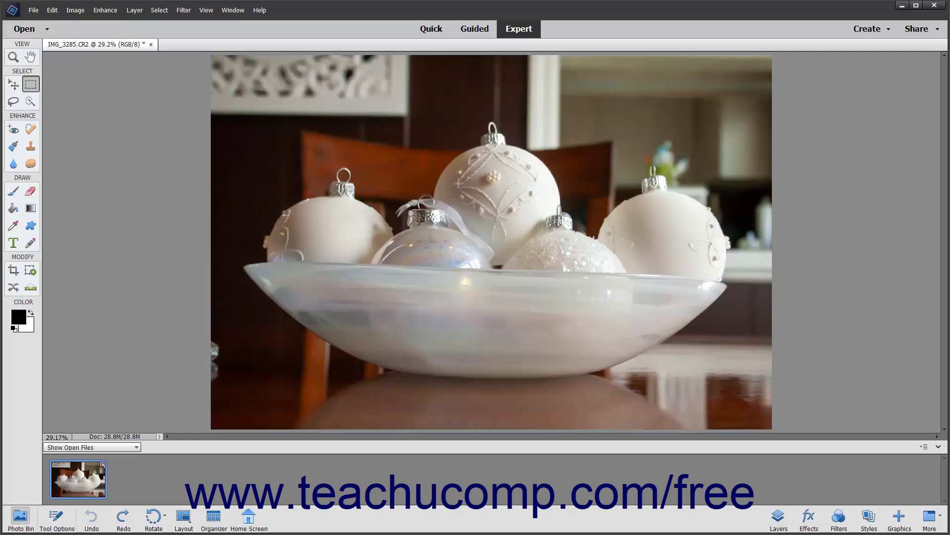
pyautogui.moveTo(102, 50)
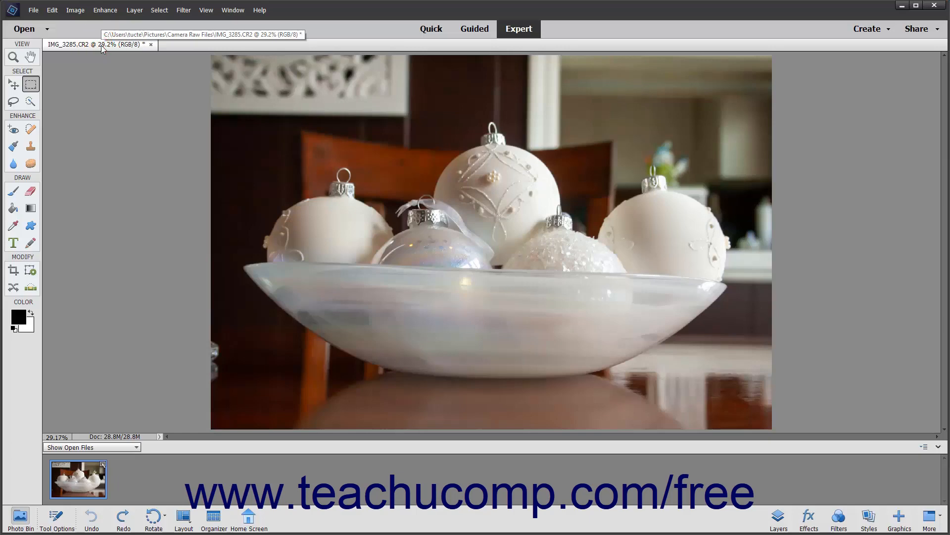
pyautogui.moveTo(104, 55)
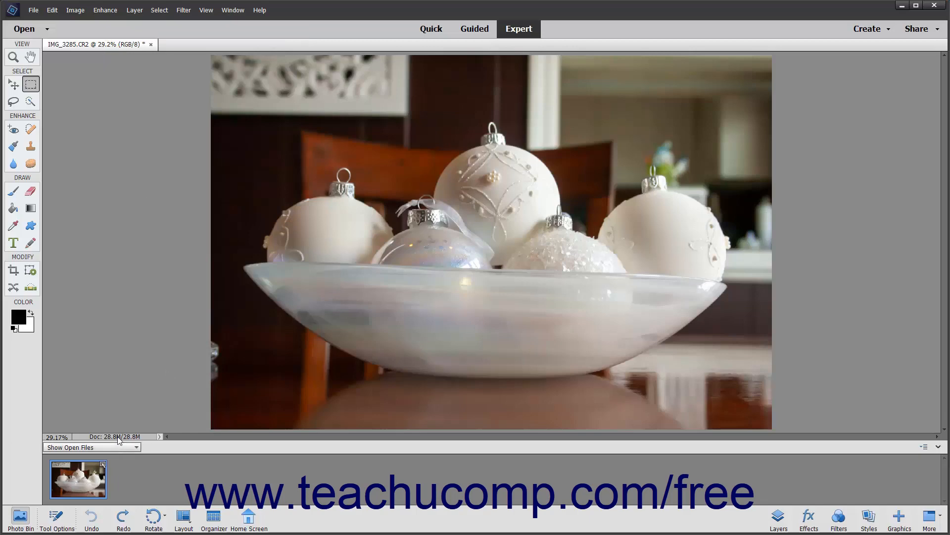
pyautogui.moveTo(115, 435)
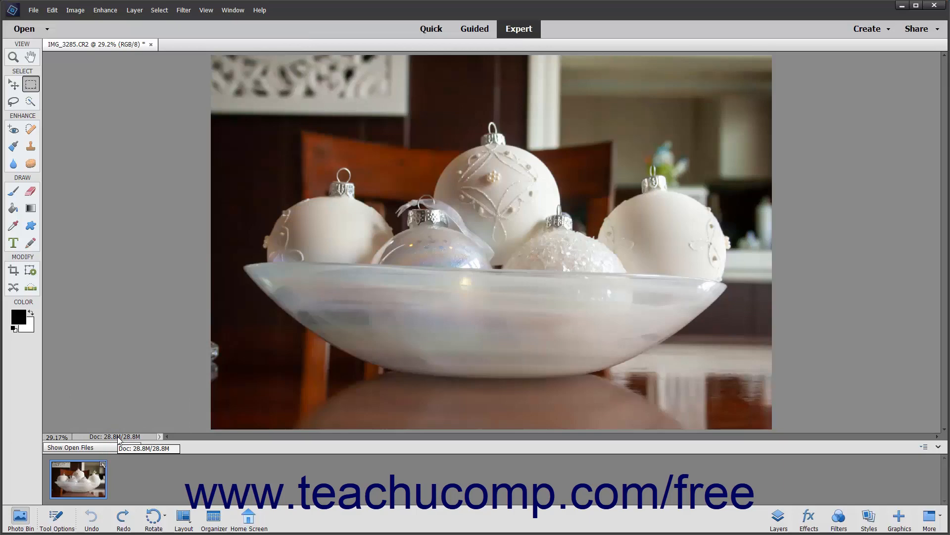
pyautogui.moveTo(117, 450)
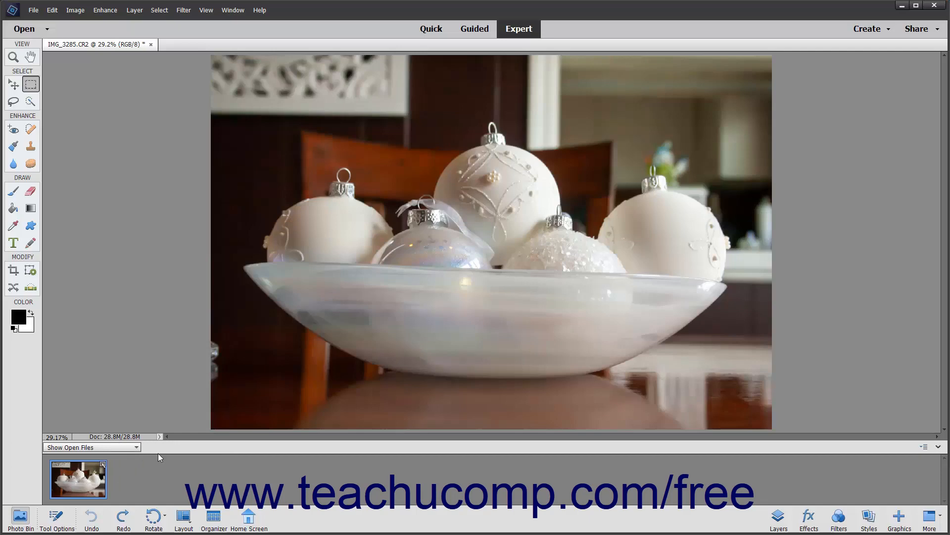
# - Select the Smart Brush tool, then bring the Photo Bin back into view
pyautogui.click(13, 144)
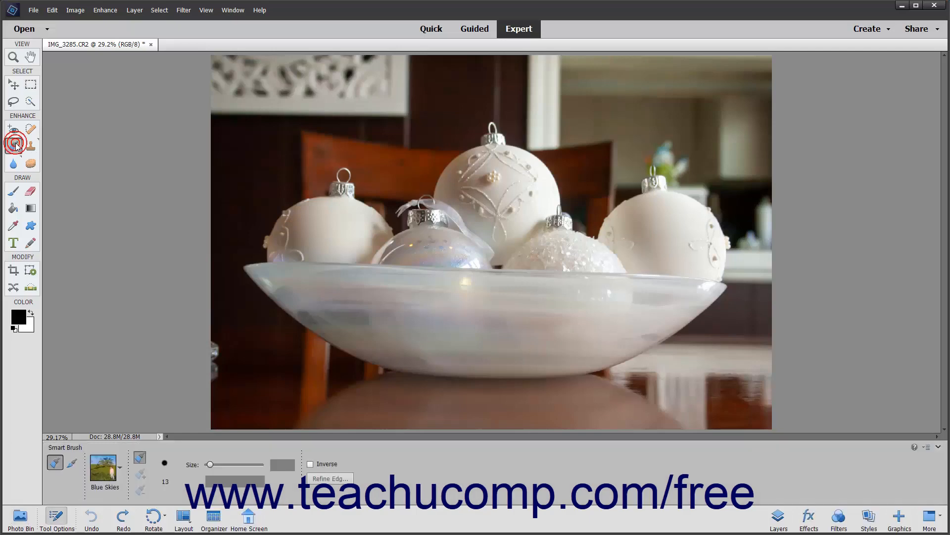
pyautogui.click(13, 146)
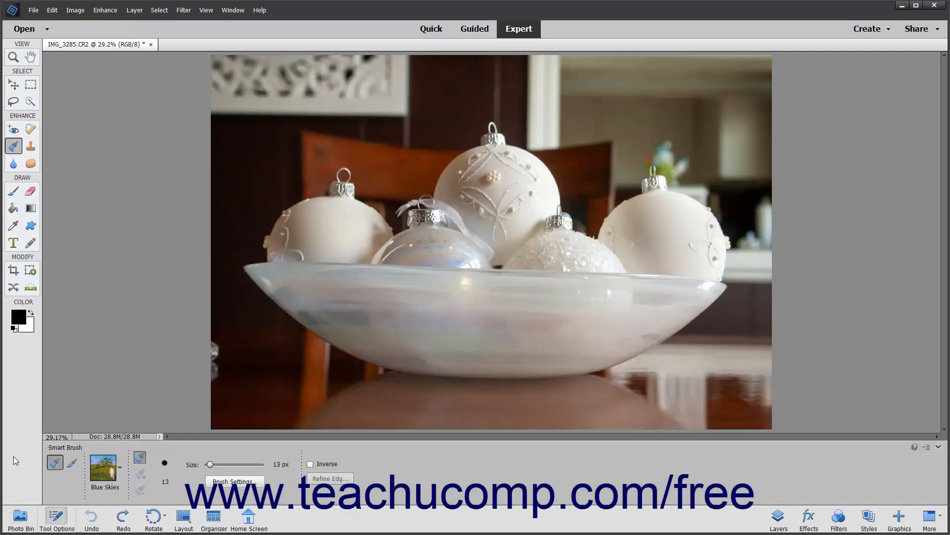
pyautogui.click(20, 519)
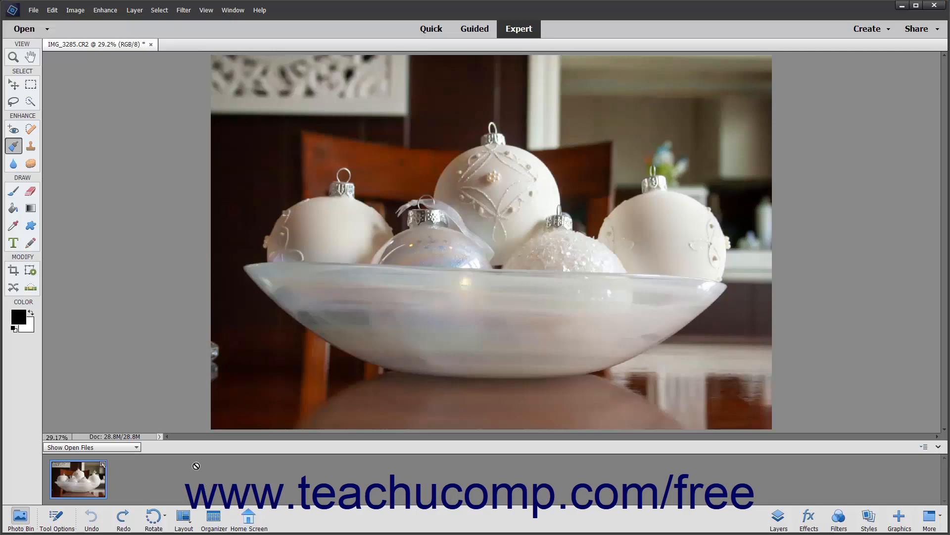
pyautogui.moveTo(14, 146)
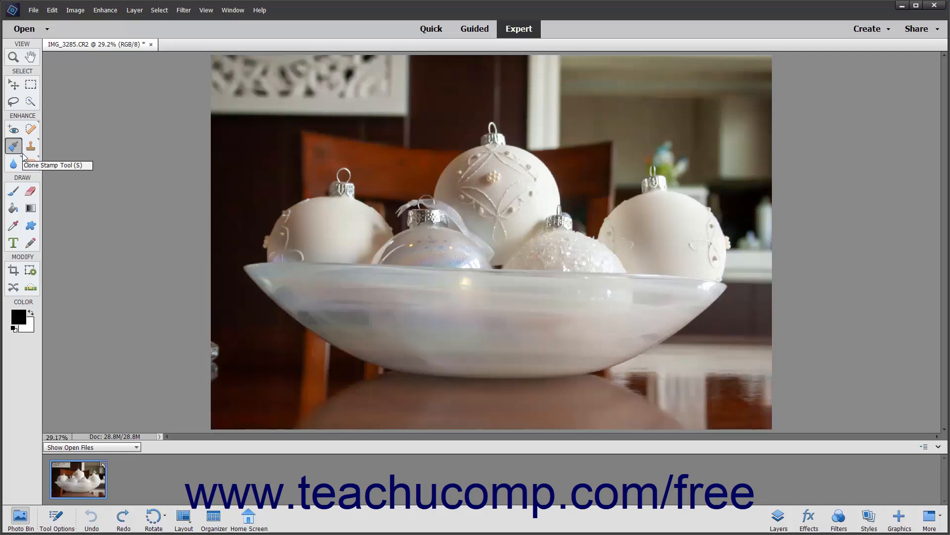
pyautogui.moveTo(25, 158)
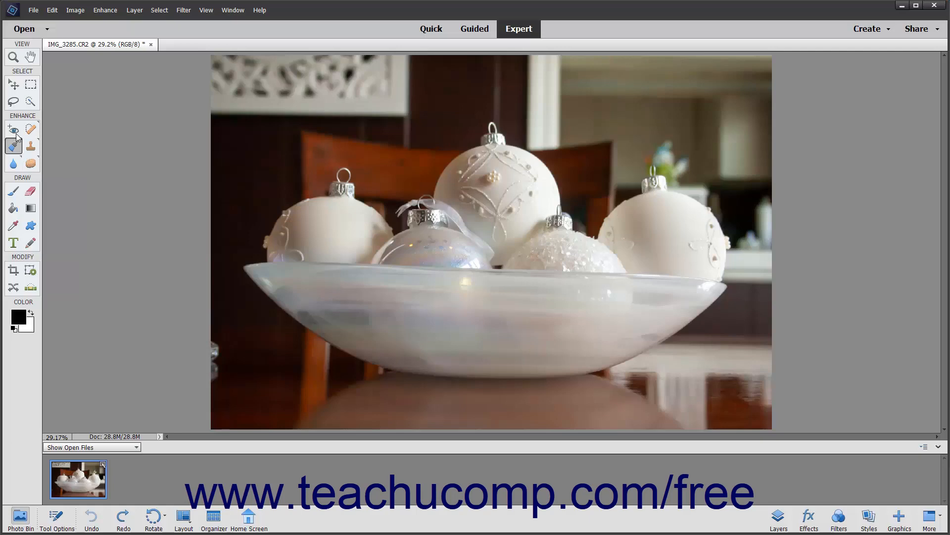
# - Select the Rectangular Marquee tool so its feather and aspect options appear
pyautogui.click(30, 84)
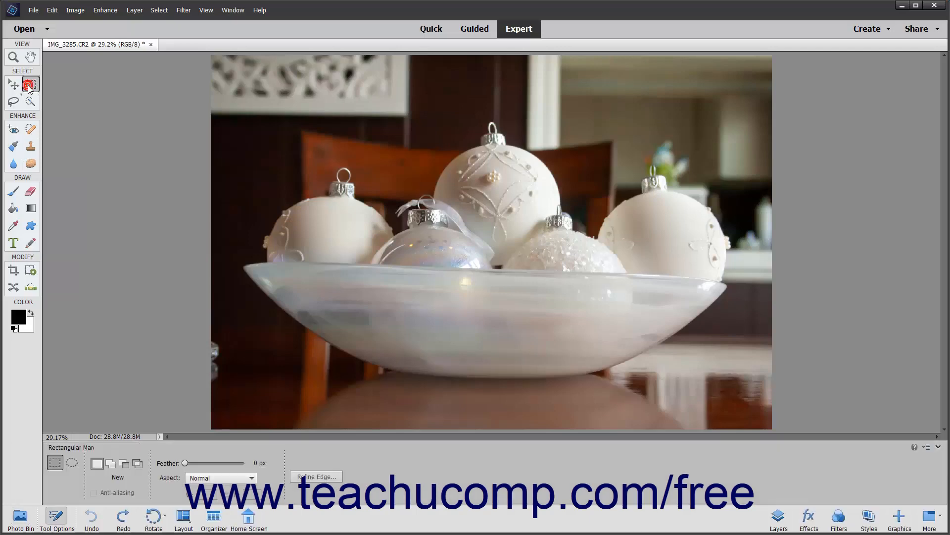
pyautogui.moveTo(30, 84)
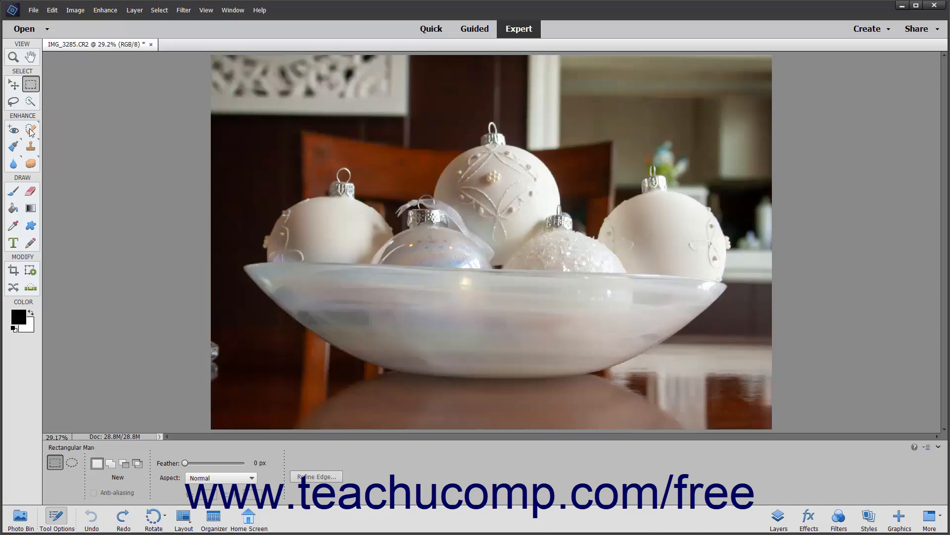
pyautogui.moveTo(31, 128)
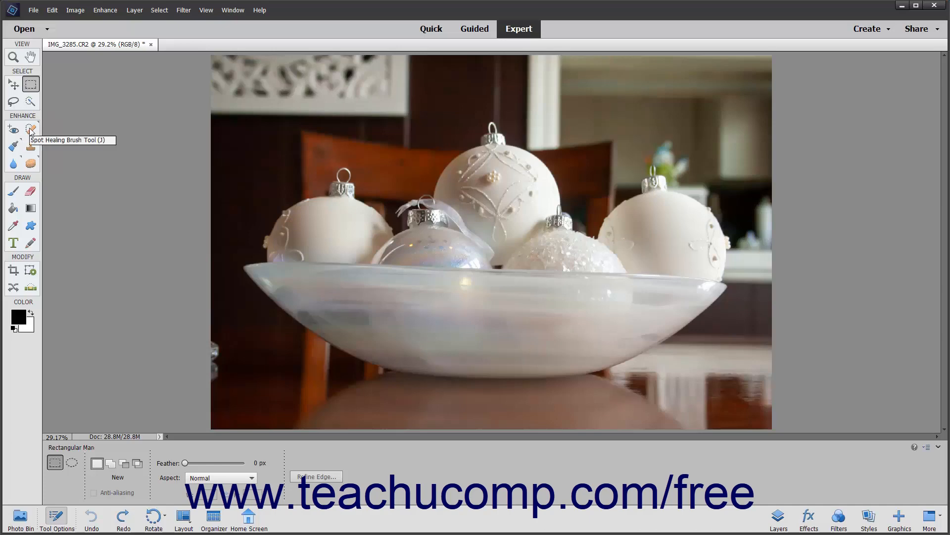
pyautogui.click(30, 129)
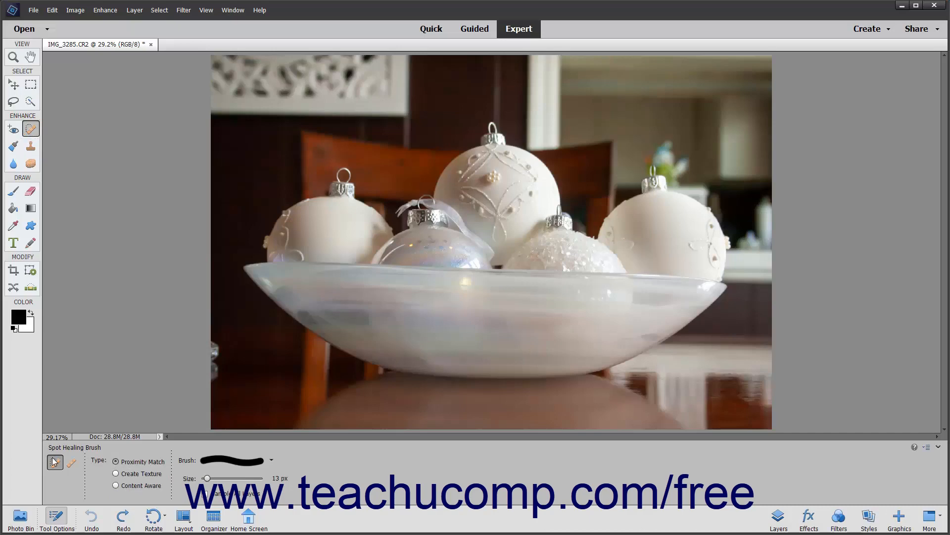
pyautogui.moveTo(54, 461)
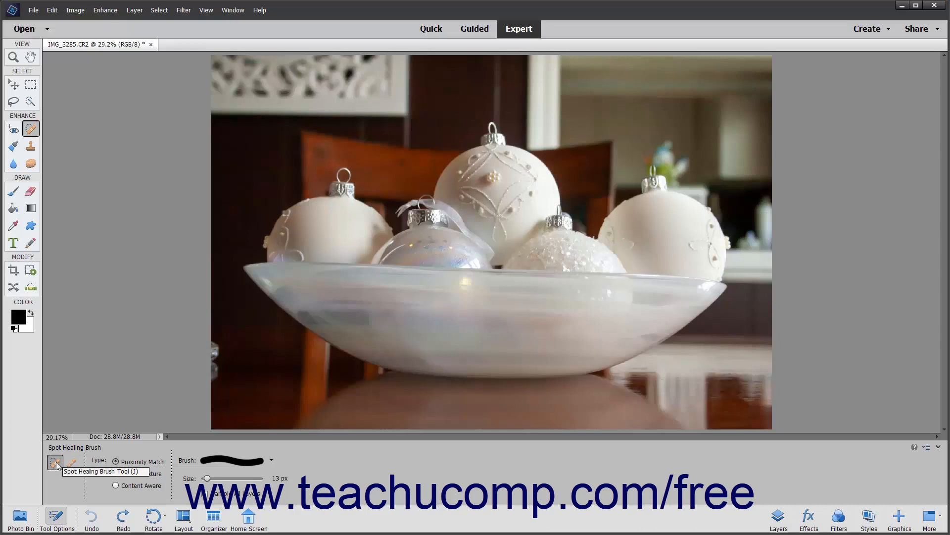
pyautogui.click(71, 462)
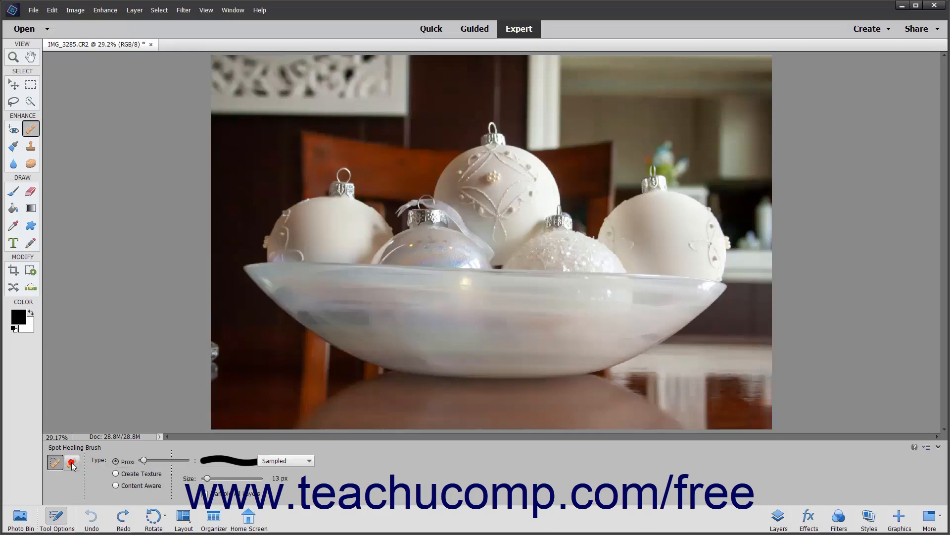
pyautogui.click(71, 462)
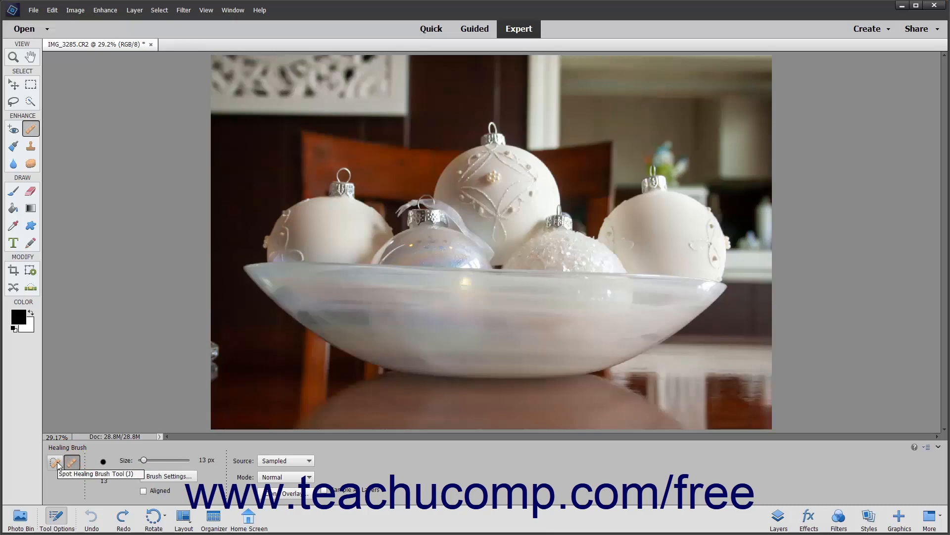
pyautogui.click(54, 461)
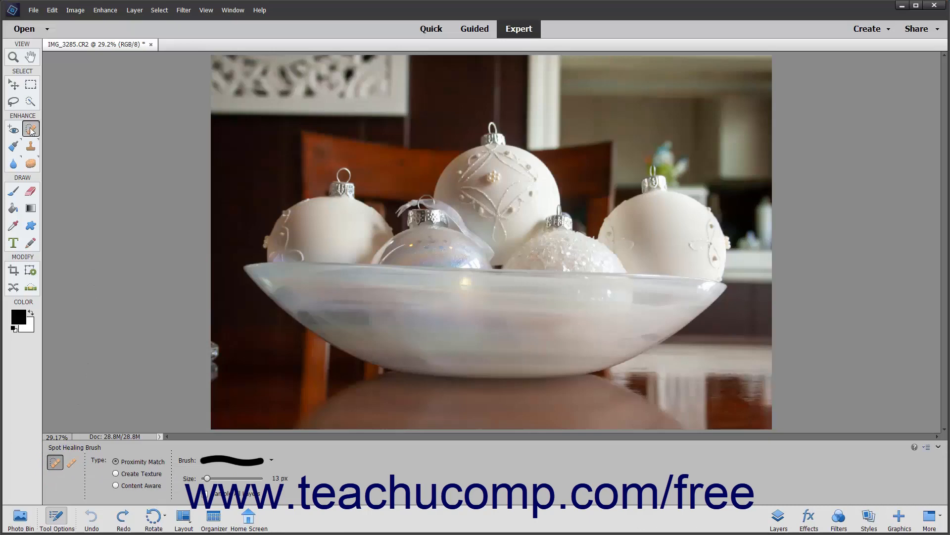
pyautogui.moveTo(31, 129)
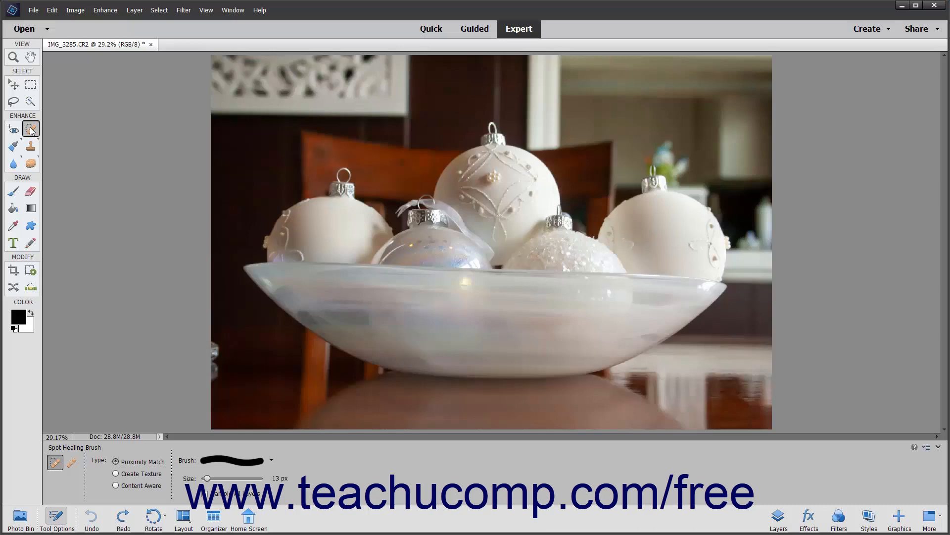
pyautogui.moveTo(16, 83)
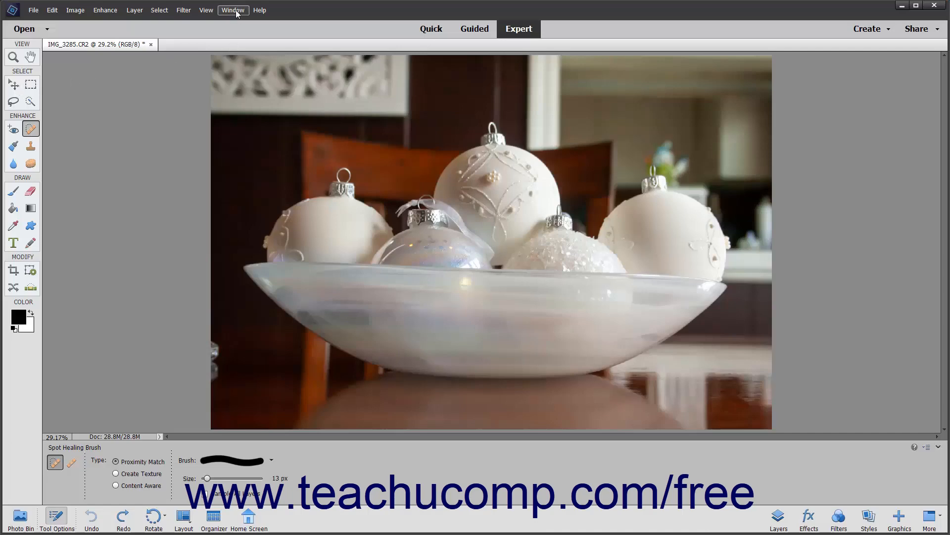
pyautogui.click(233, 10)
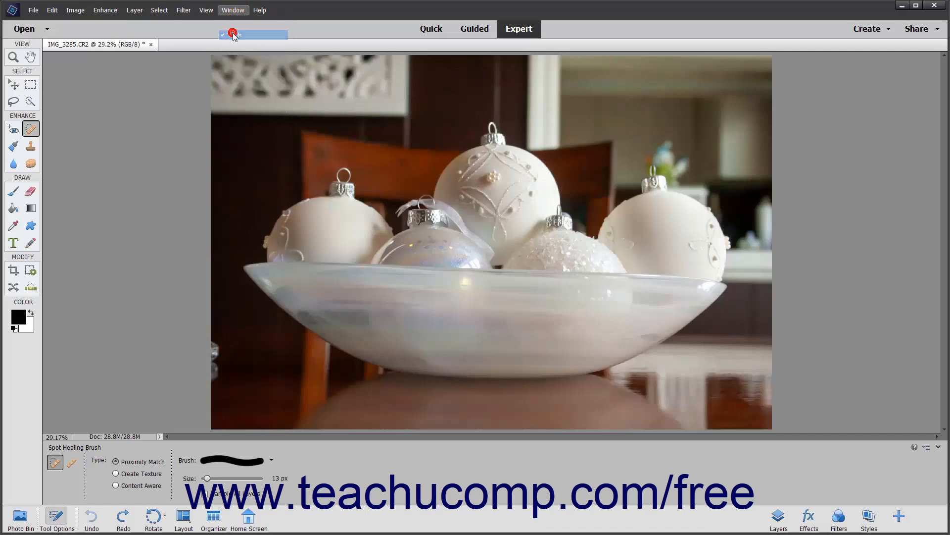
pyautogui.click(232, 10)
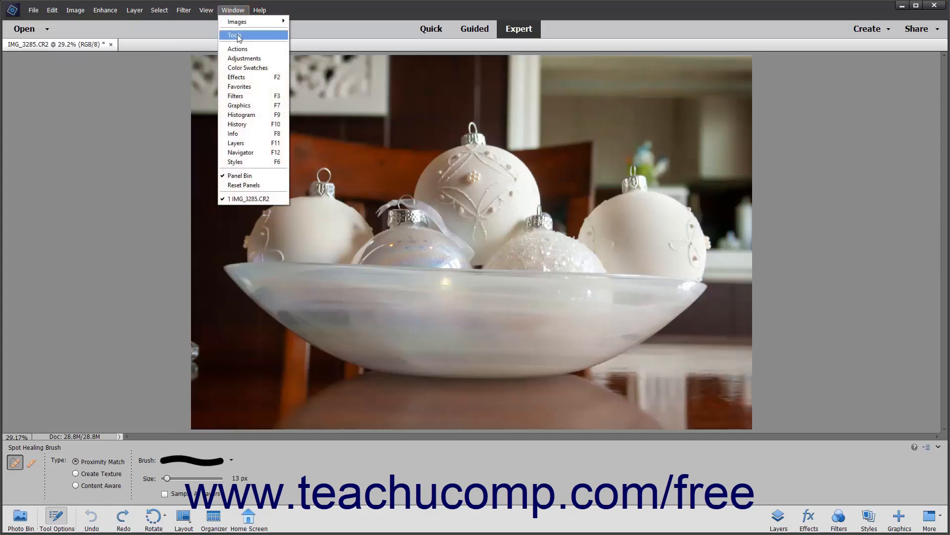
pyautogui.click(234, 34)
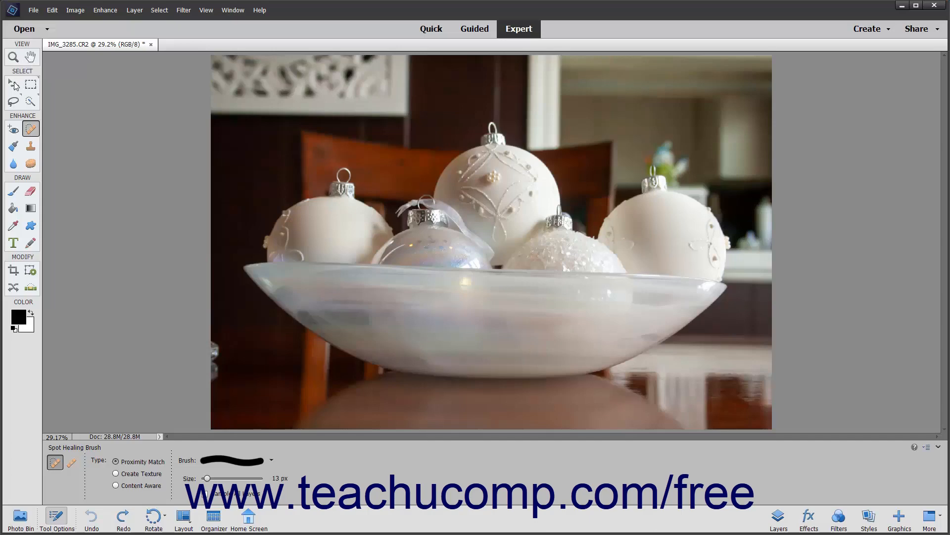
pyautogui.moveTo(31, 83)
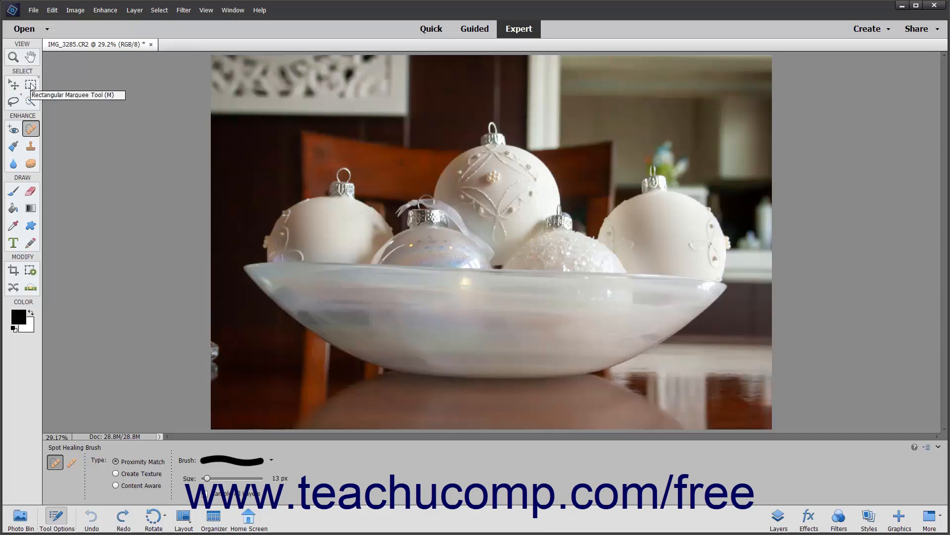
pyautogui.moveTo(15, 101)
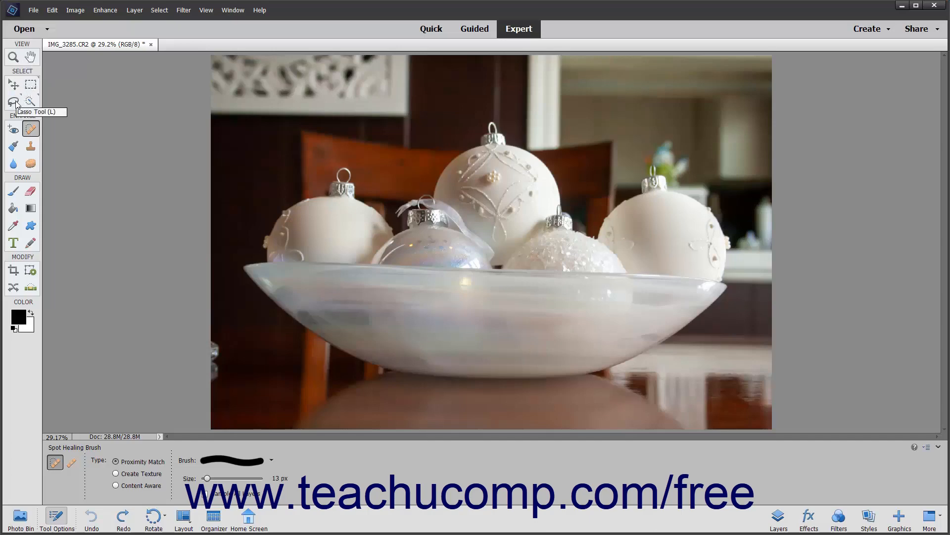
pyautogui.moveTo(30, 101)
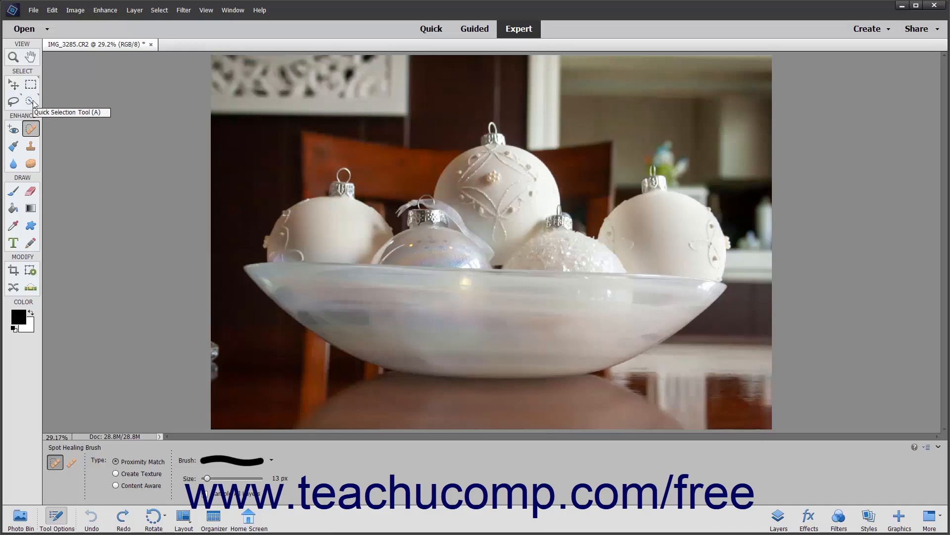
pyautogui.moveTo(31, 101)
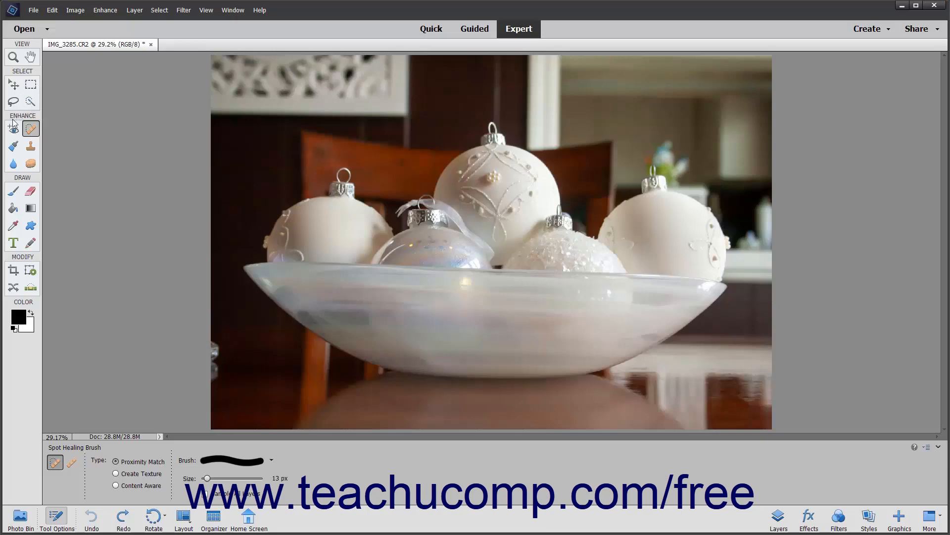
pyautogui.moveTo(17, 127)
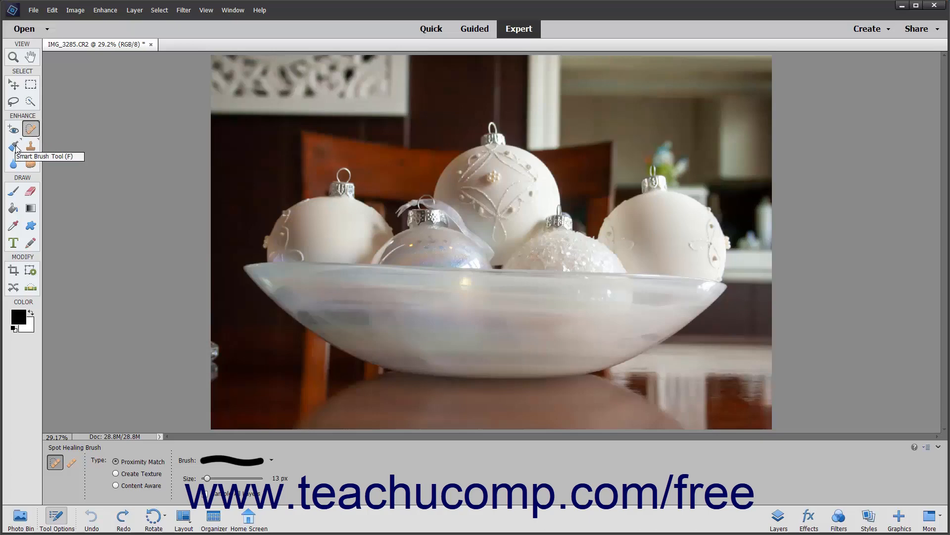
pyautogui.moveTo(30, 146)
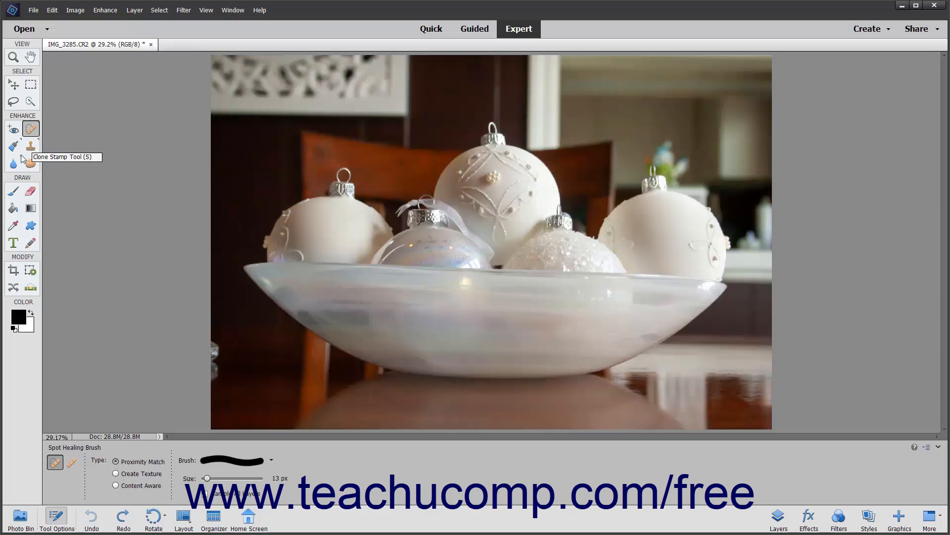
pyautogui.moveTo(13, 162)
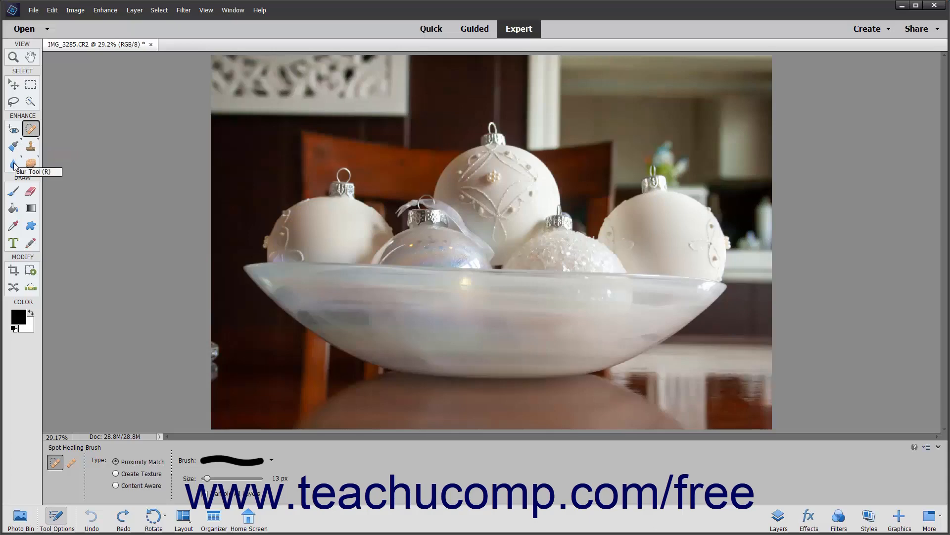
pyautogui.moveTo(30, 164)
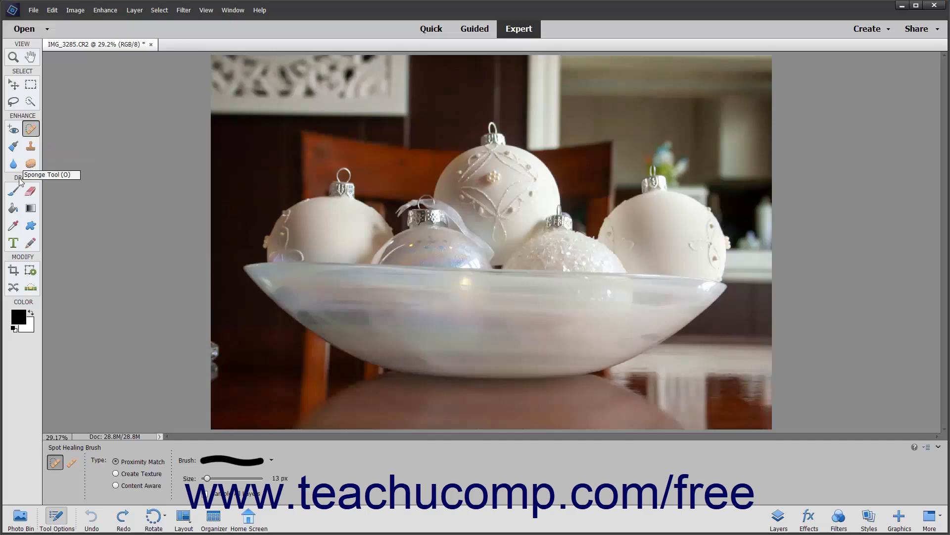
pyautogui.moveTo(13, 191)
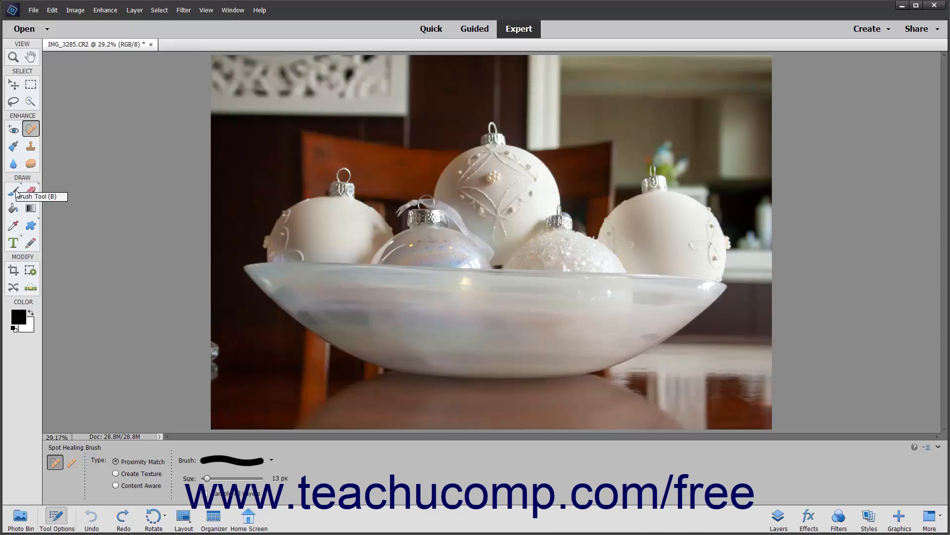
pyautogui.moveTo(13, 208)
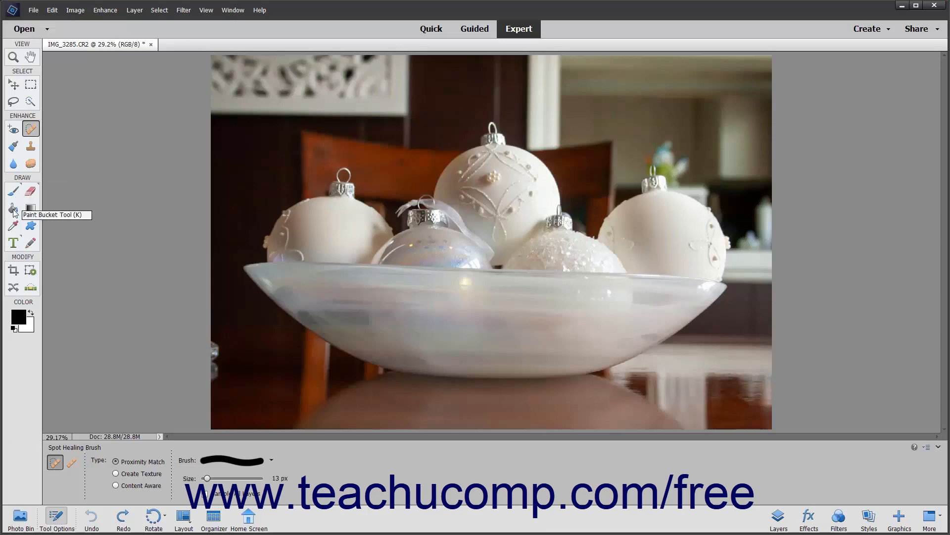
pyautogui.moveTo(30, 209)
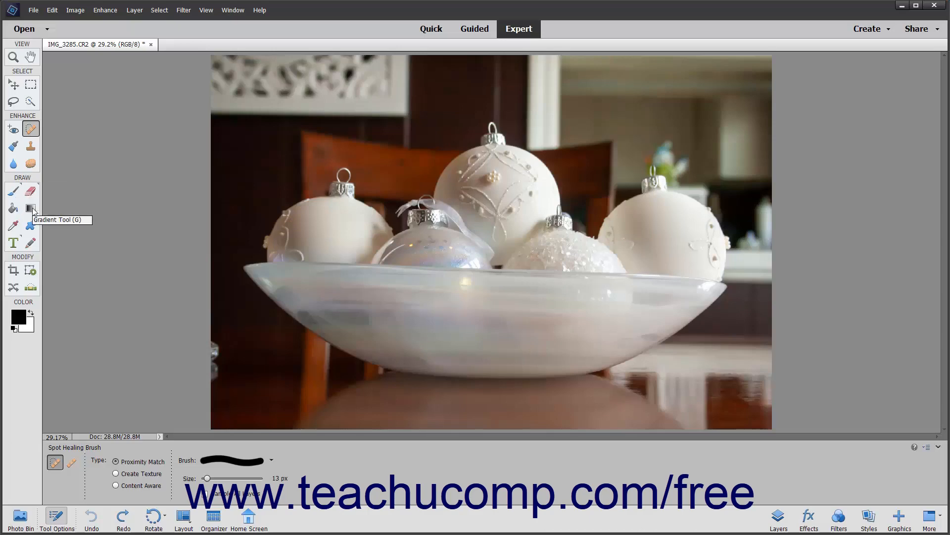
pyautogui.moveTo(13, 225)
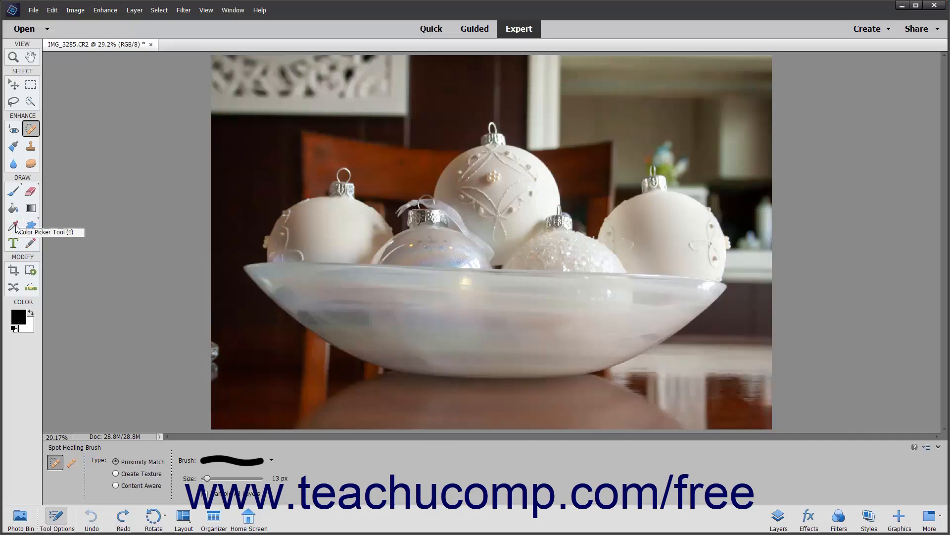
pyautogui.moveTo(30, 225)
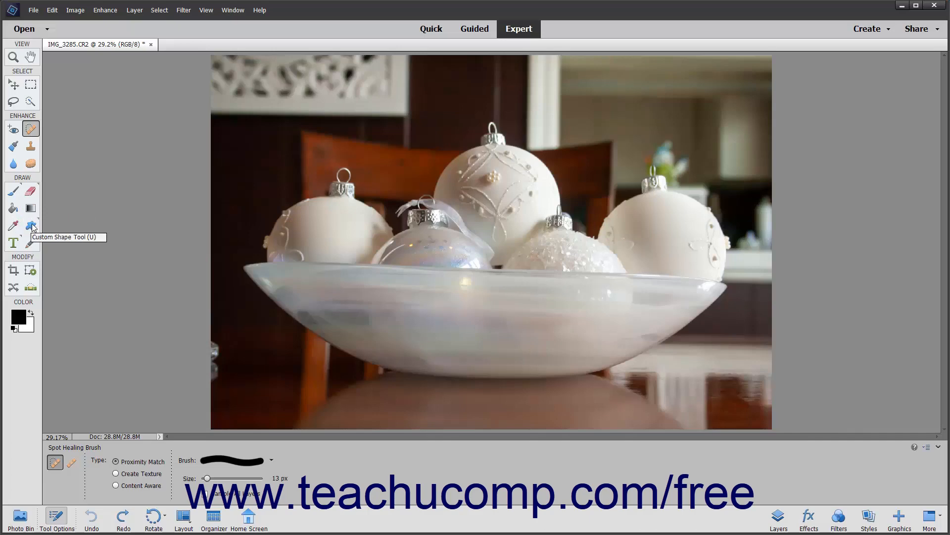
pyautogui.moveTo(13, 243)
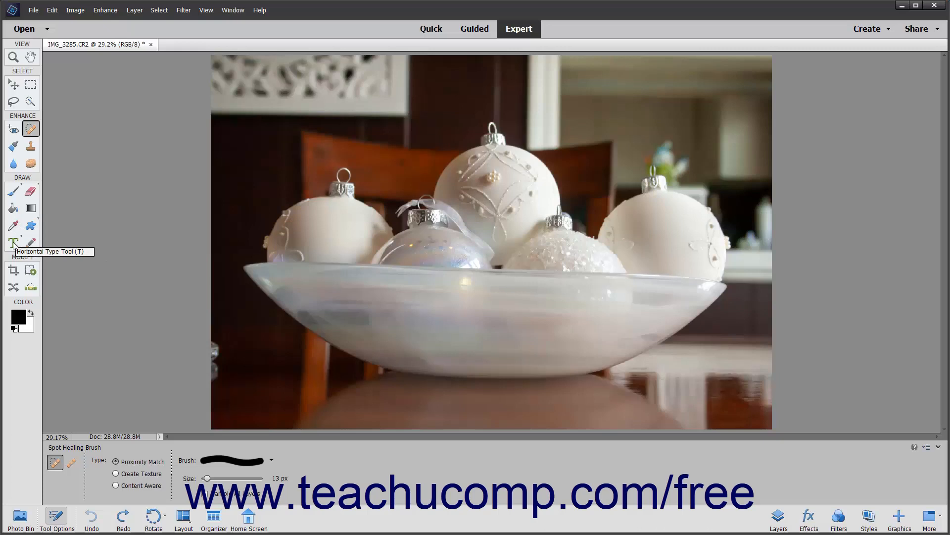
pyautogui.moveTo(29, 244)
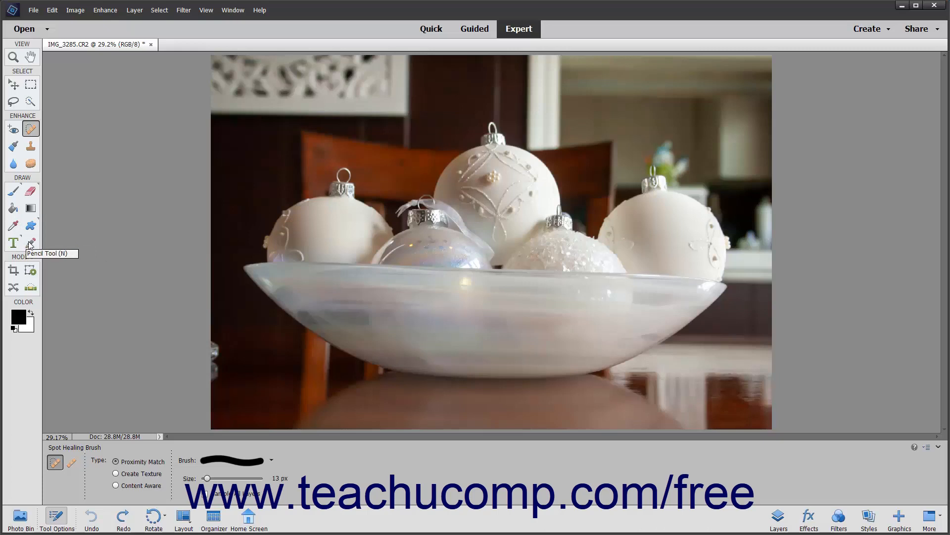
pyautogui.moveTo(14, 270)
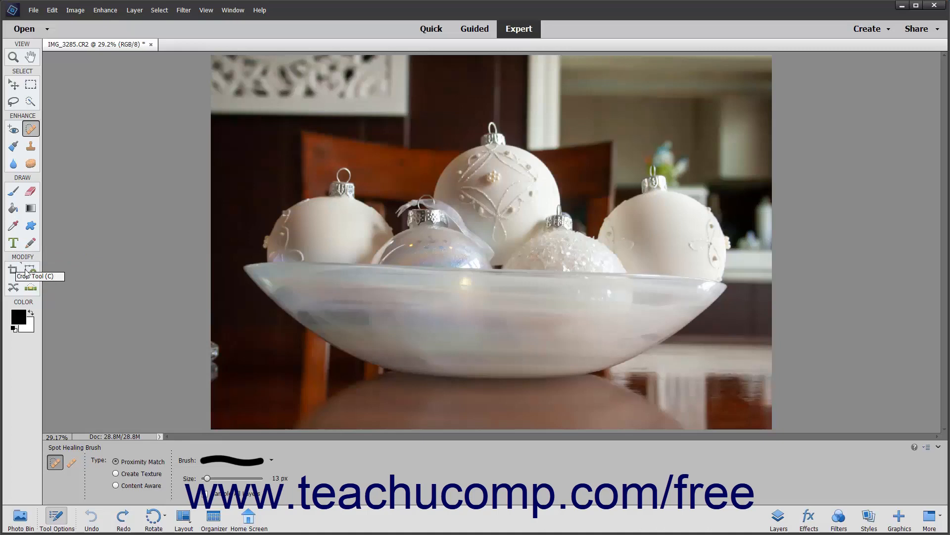
pyautogui.moveTo(20, 288)
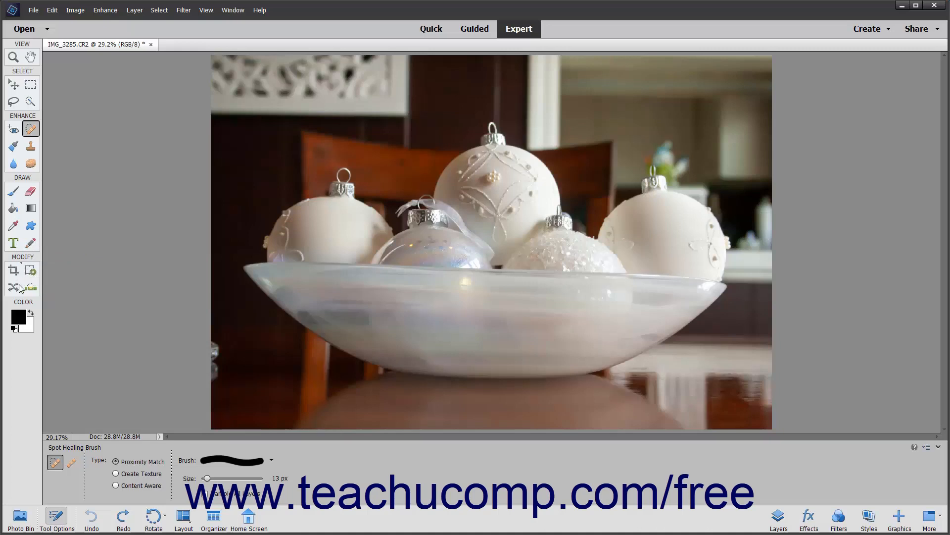
pyautogui.moveTo(16, 286)
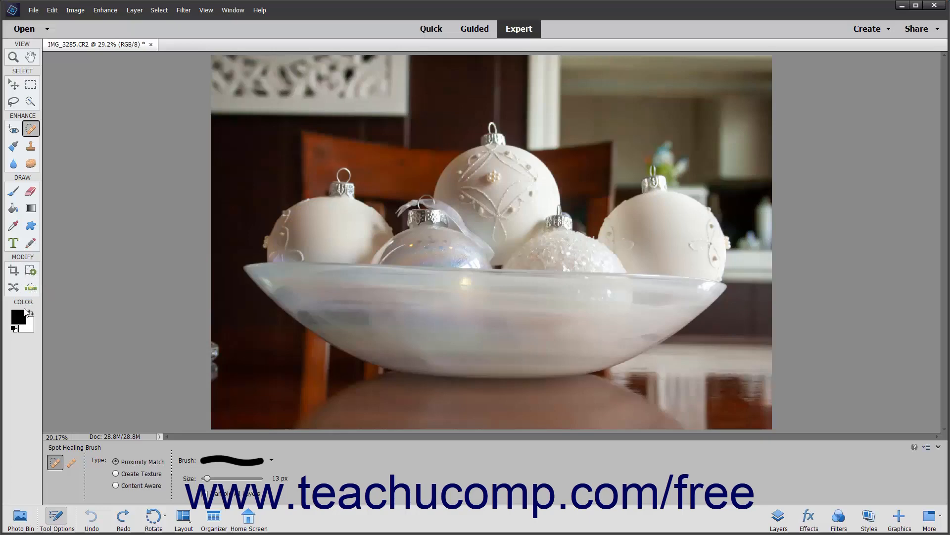
pyautogui.moveTo(18, 314)
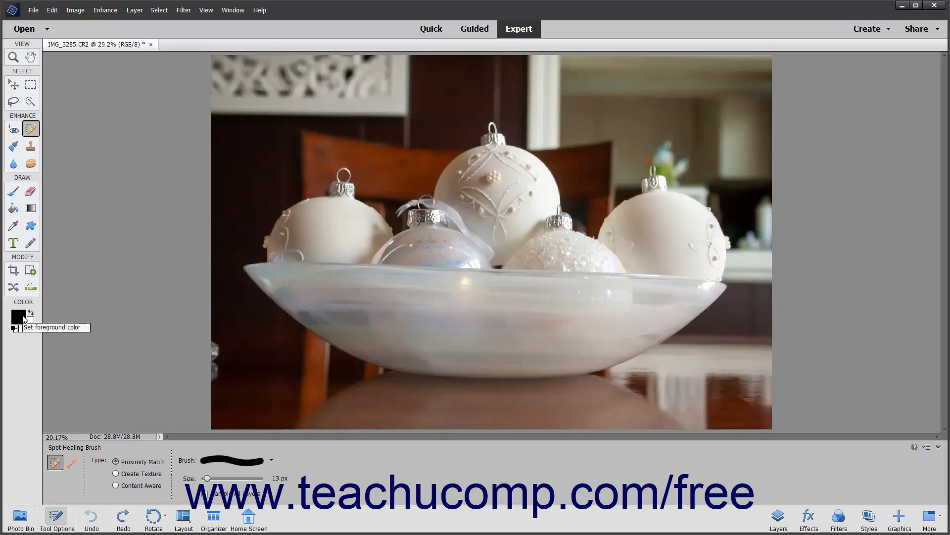